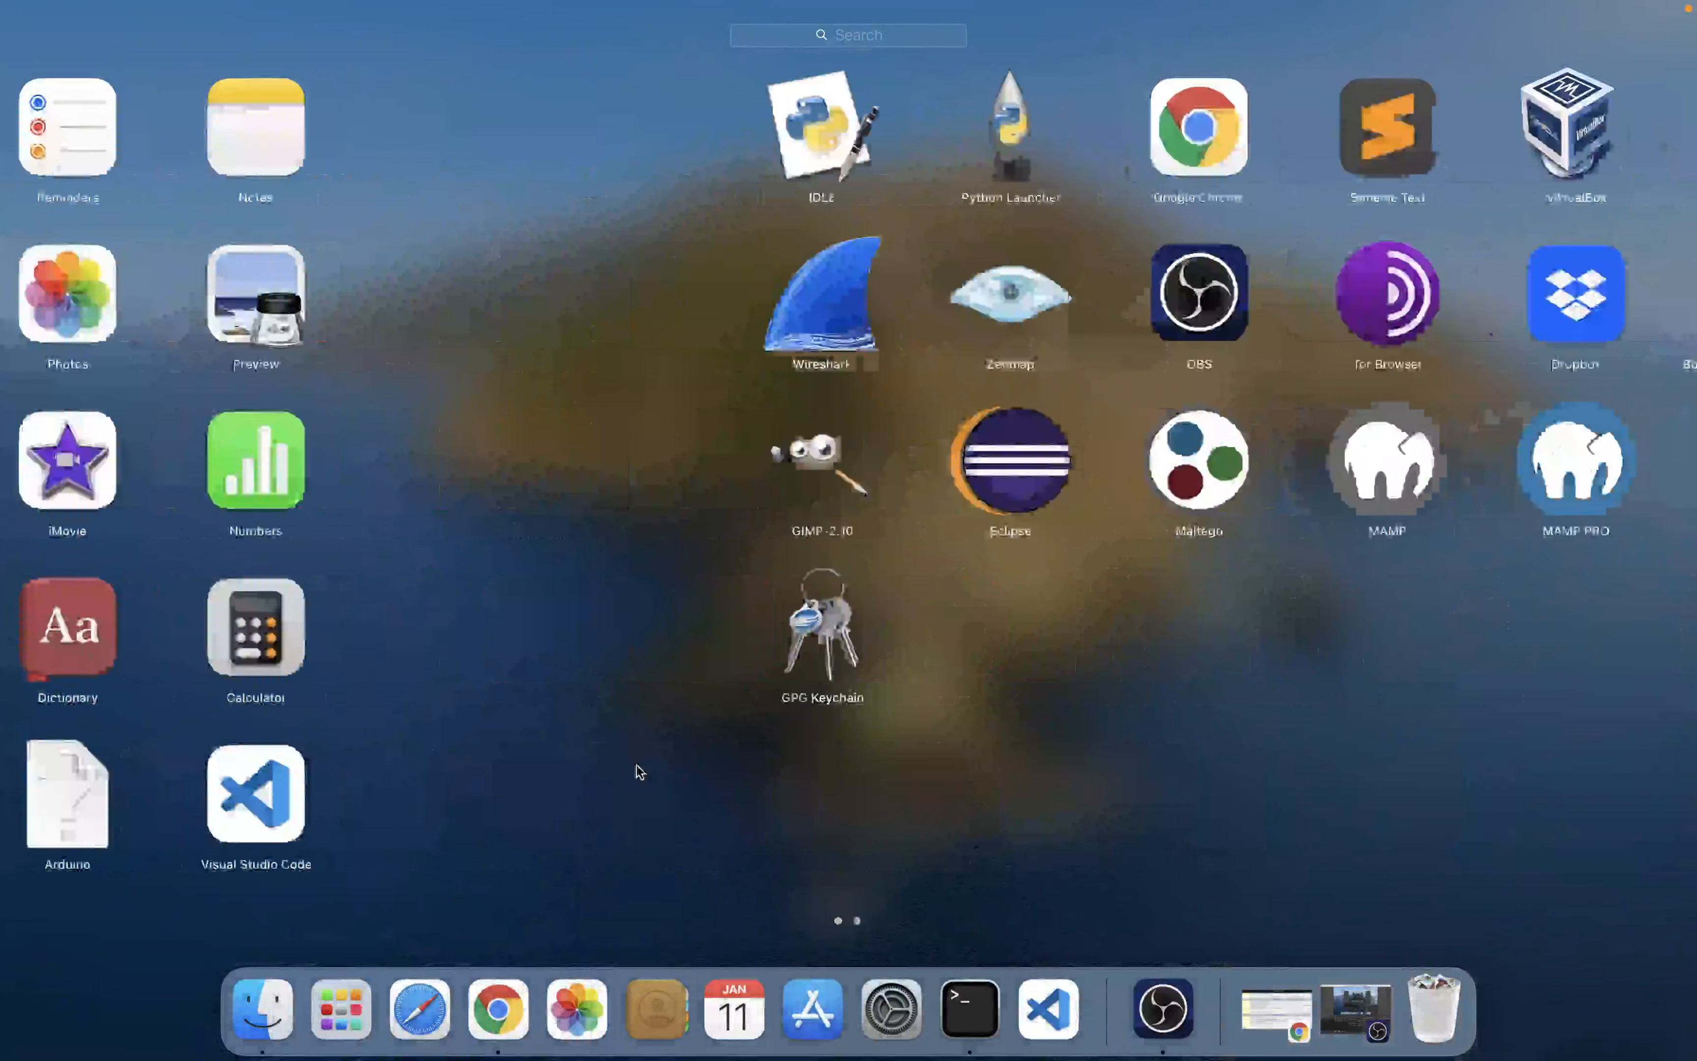
Launch GPG Keychain from the second Launchpad page
{"action": "scroll", "scroll_direction": "left", "scroll_amount": 3}
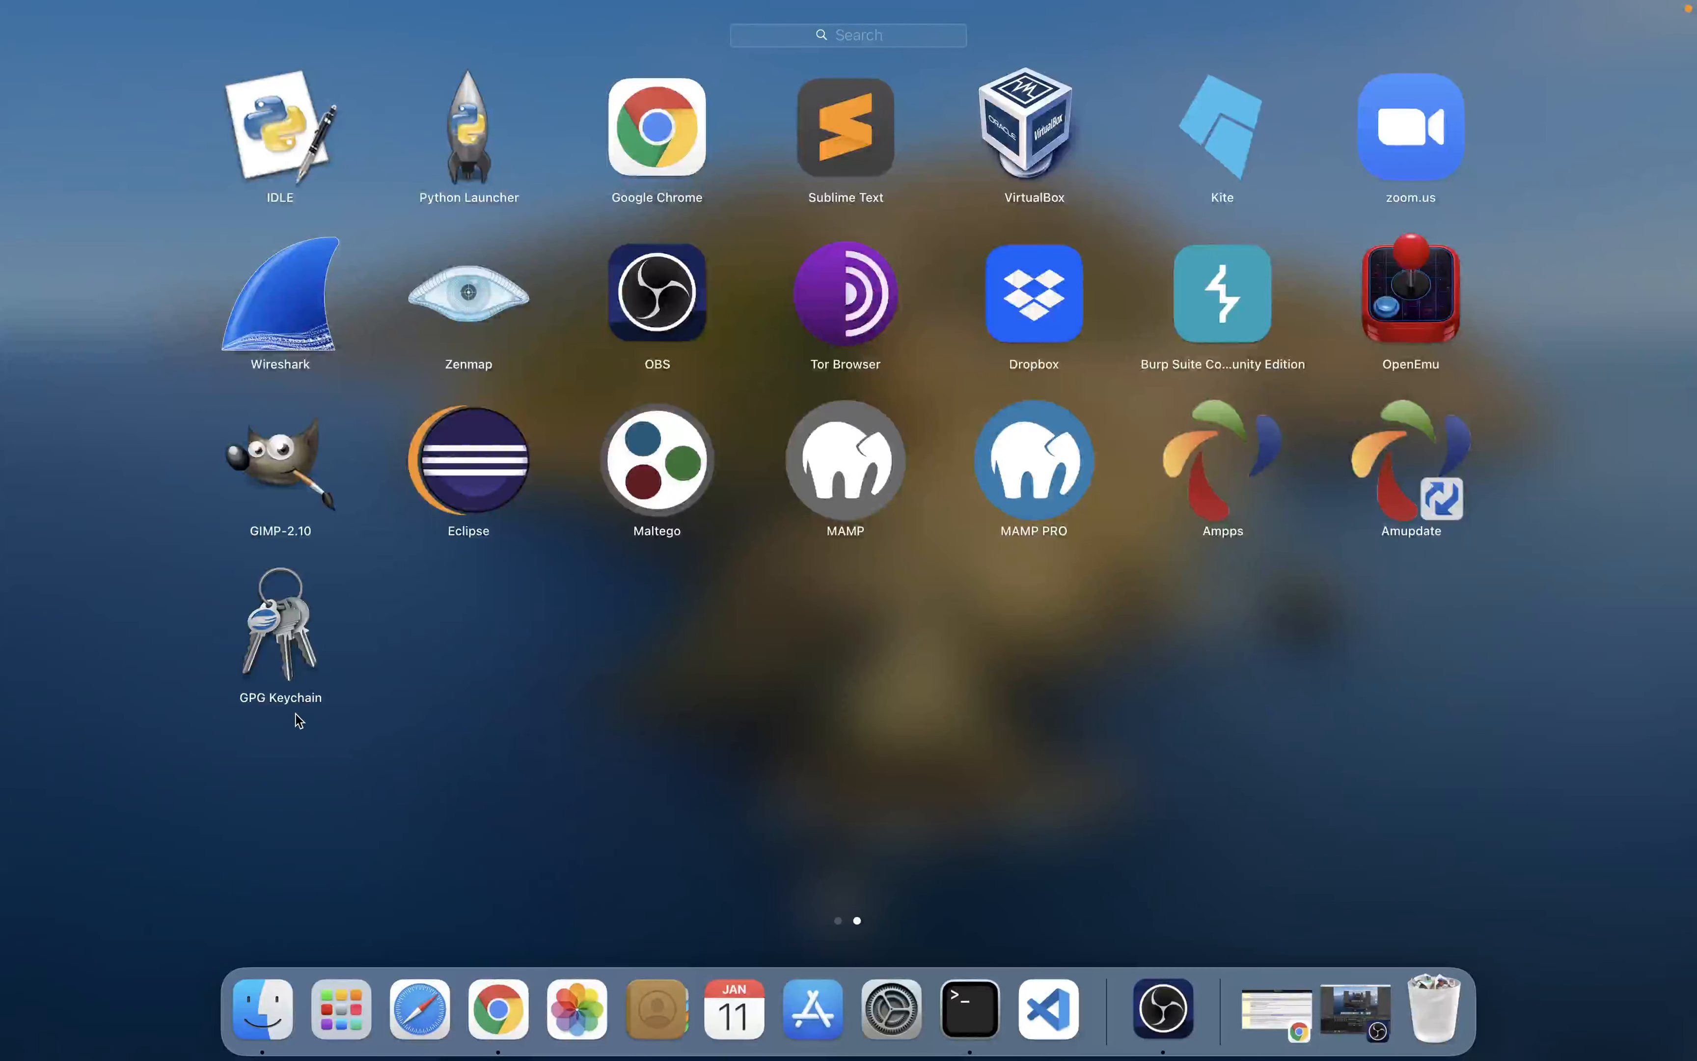
{"action": "left_click", "coordinate": [281, 636]}
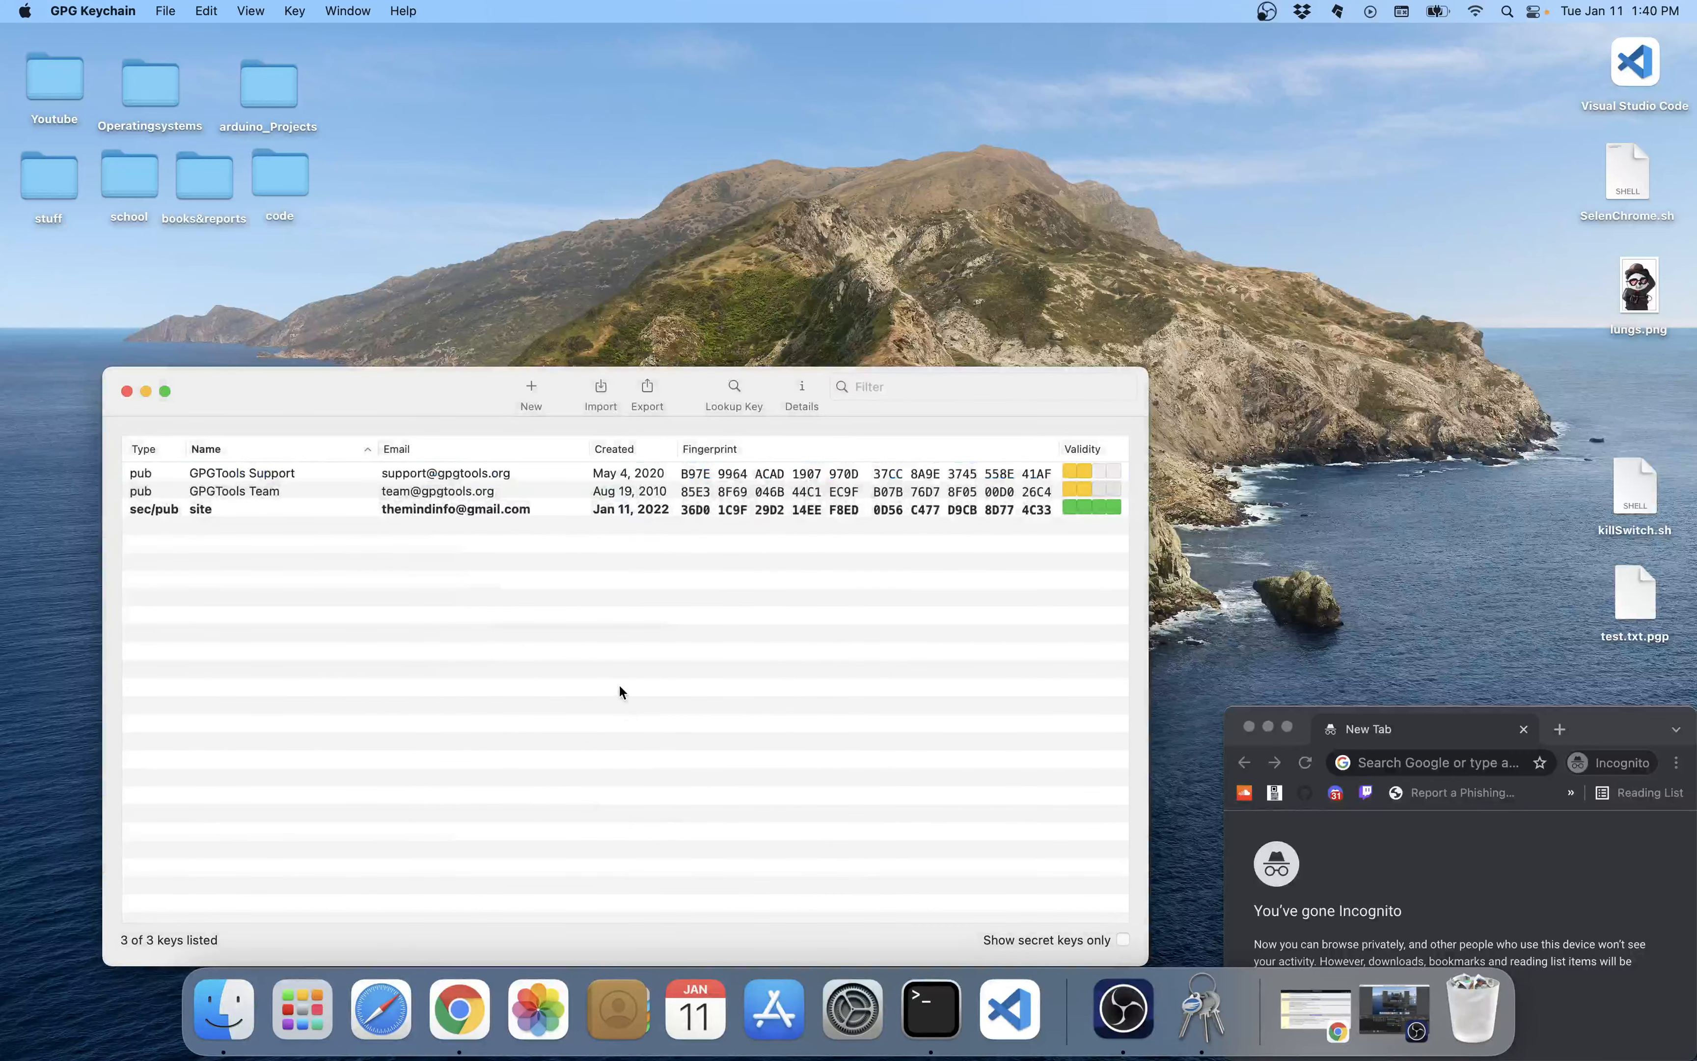
{"action": "mouse_move", "coordinate": [657, 698]}
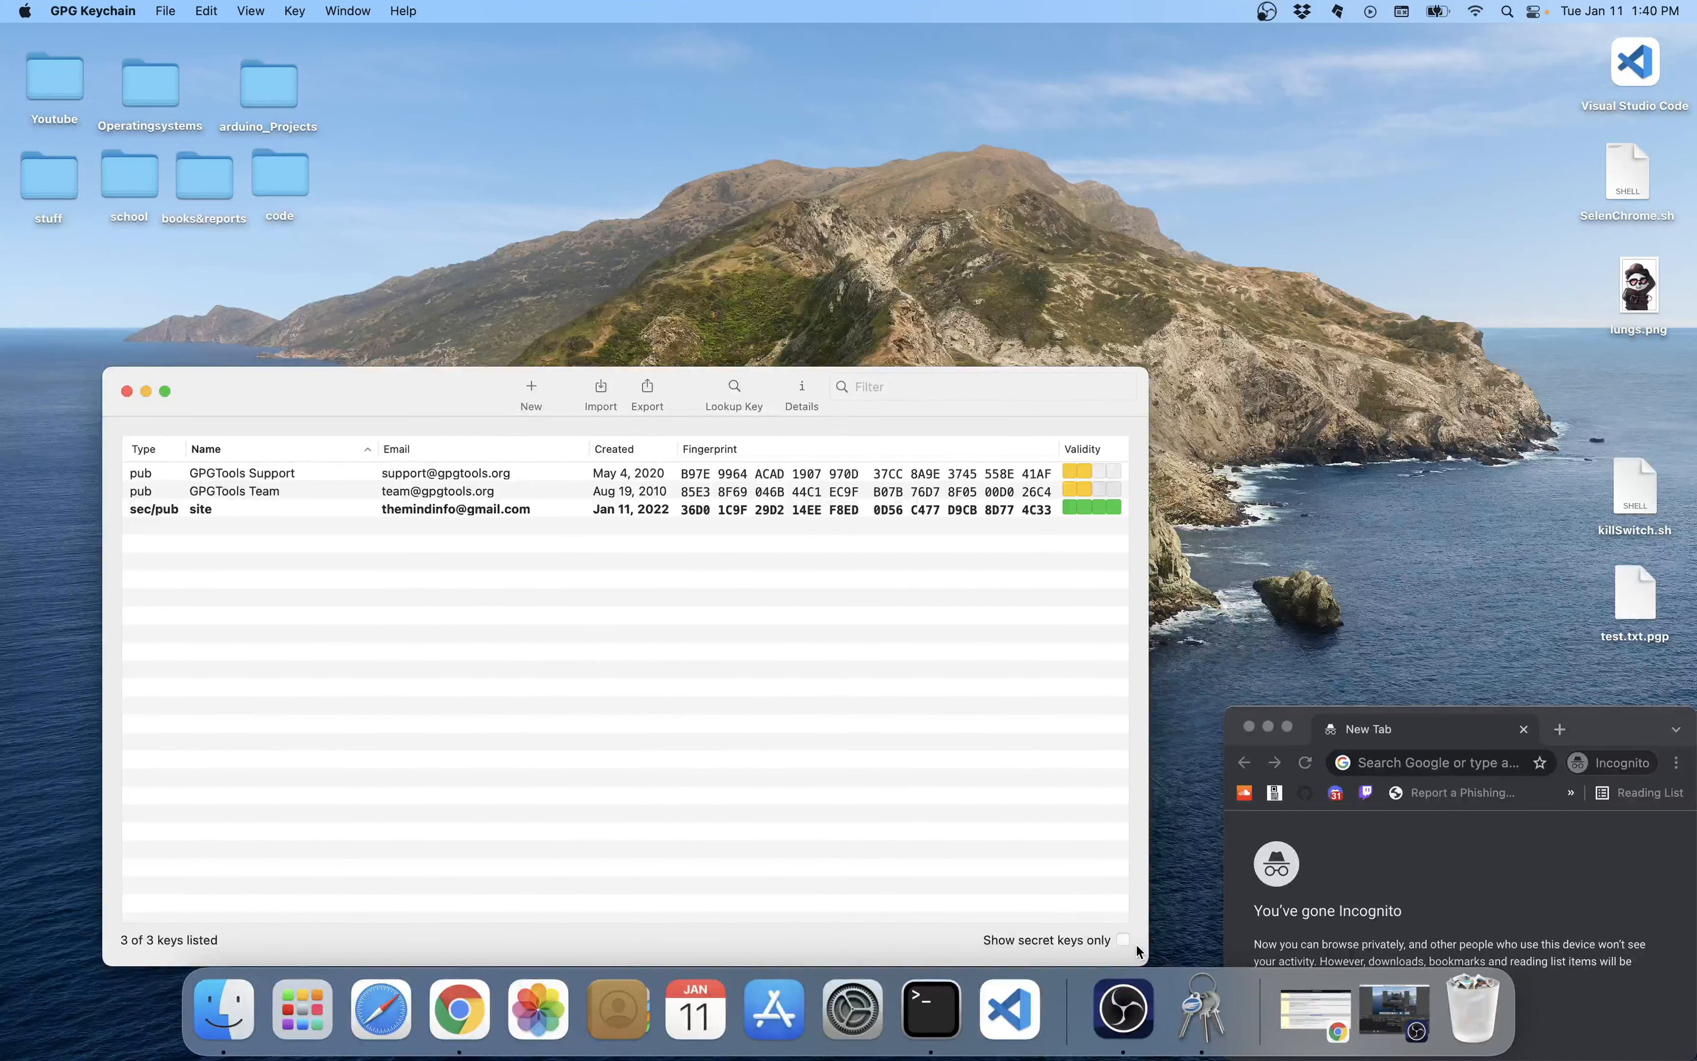
Move the key list window higher and more centred on the desktop
{"action": "left_click_drag", "start_coordinate": [623, 391], "coordinate": [850, 198]}
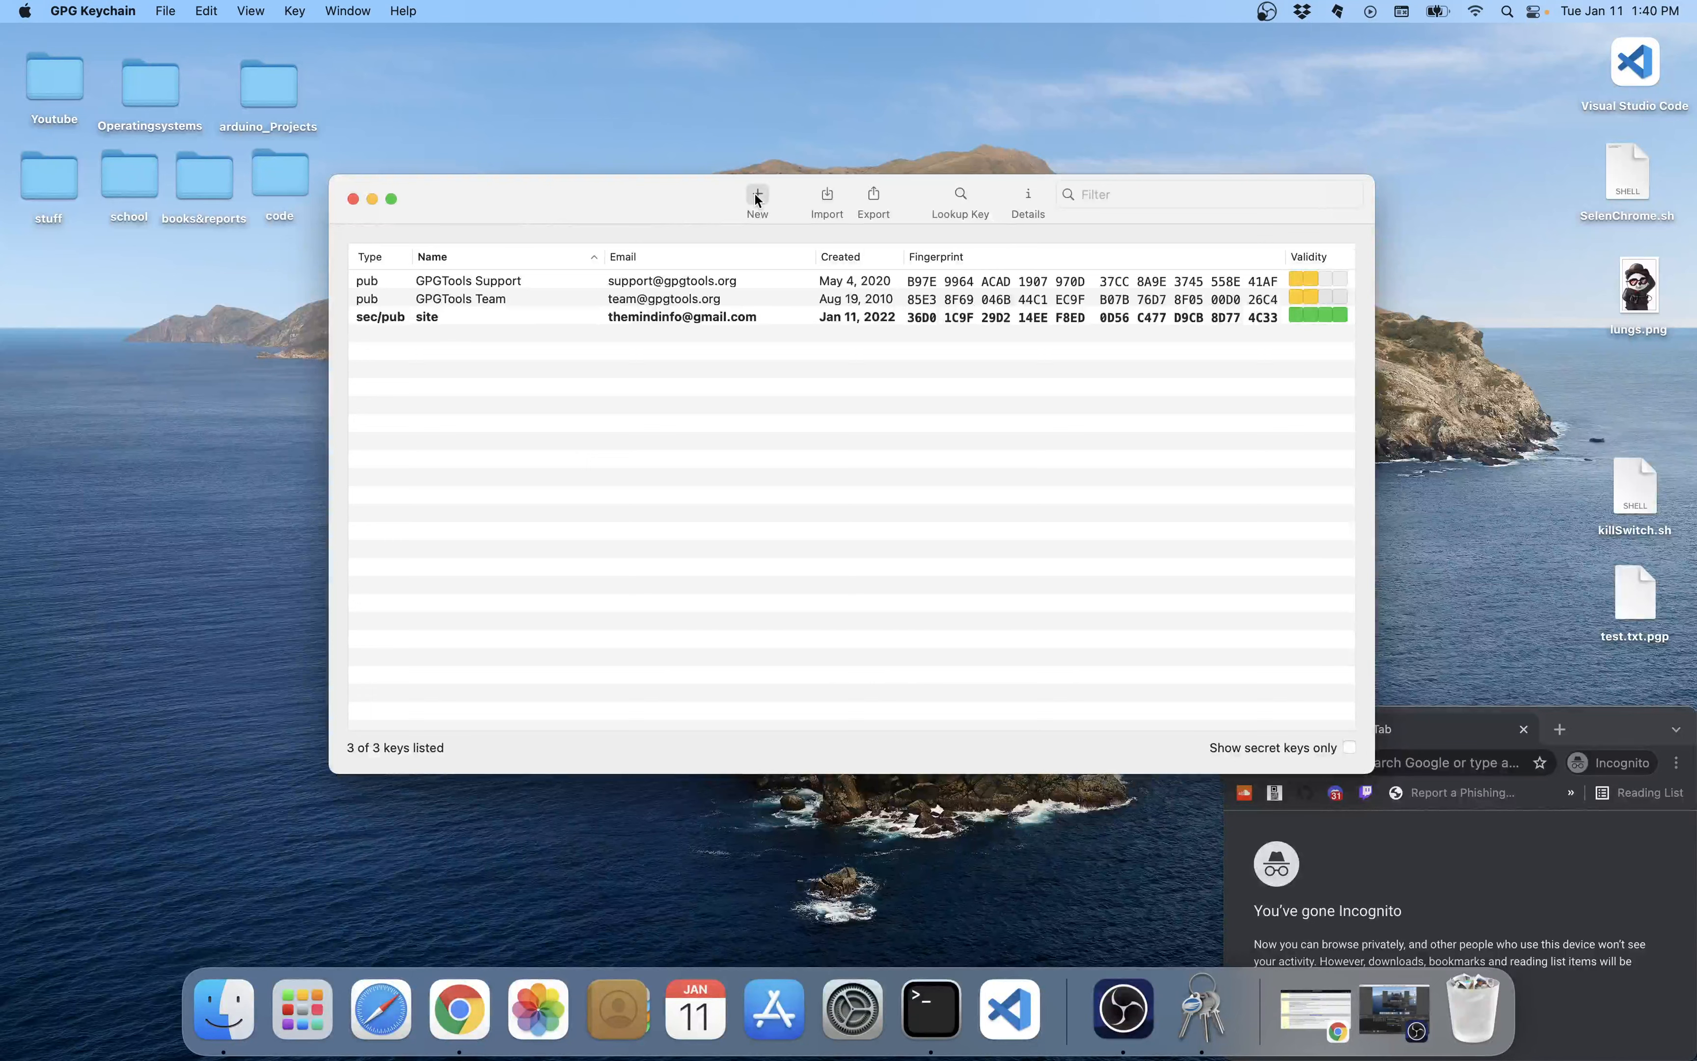
Start a new key pair with the name filled and the email replaced by a test address
{"action": "left_click", "coordinate": [757, 196]}
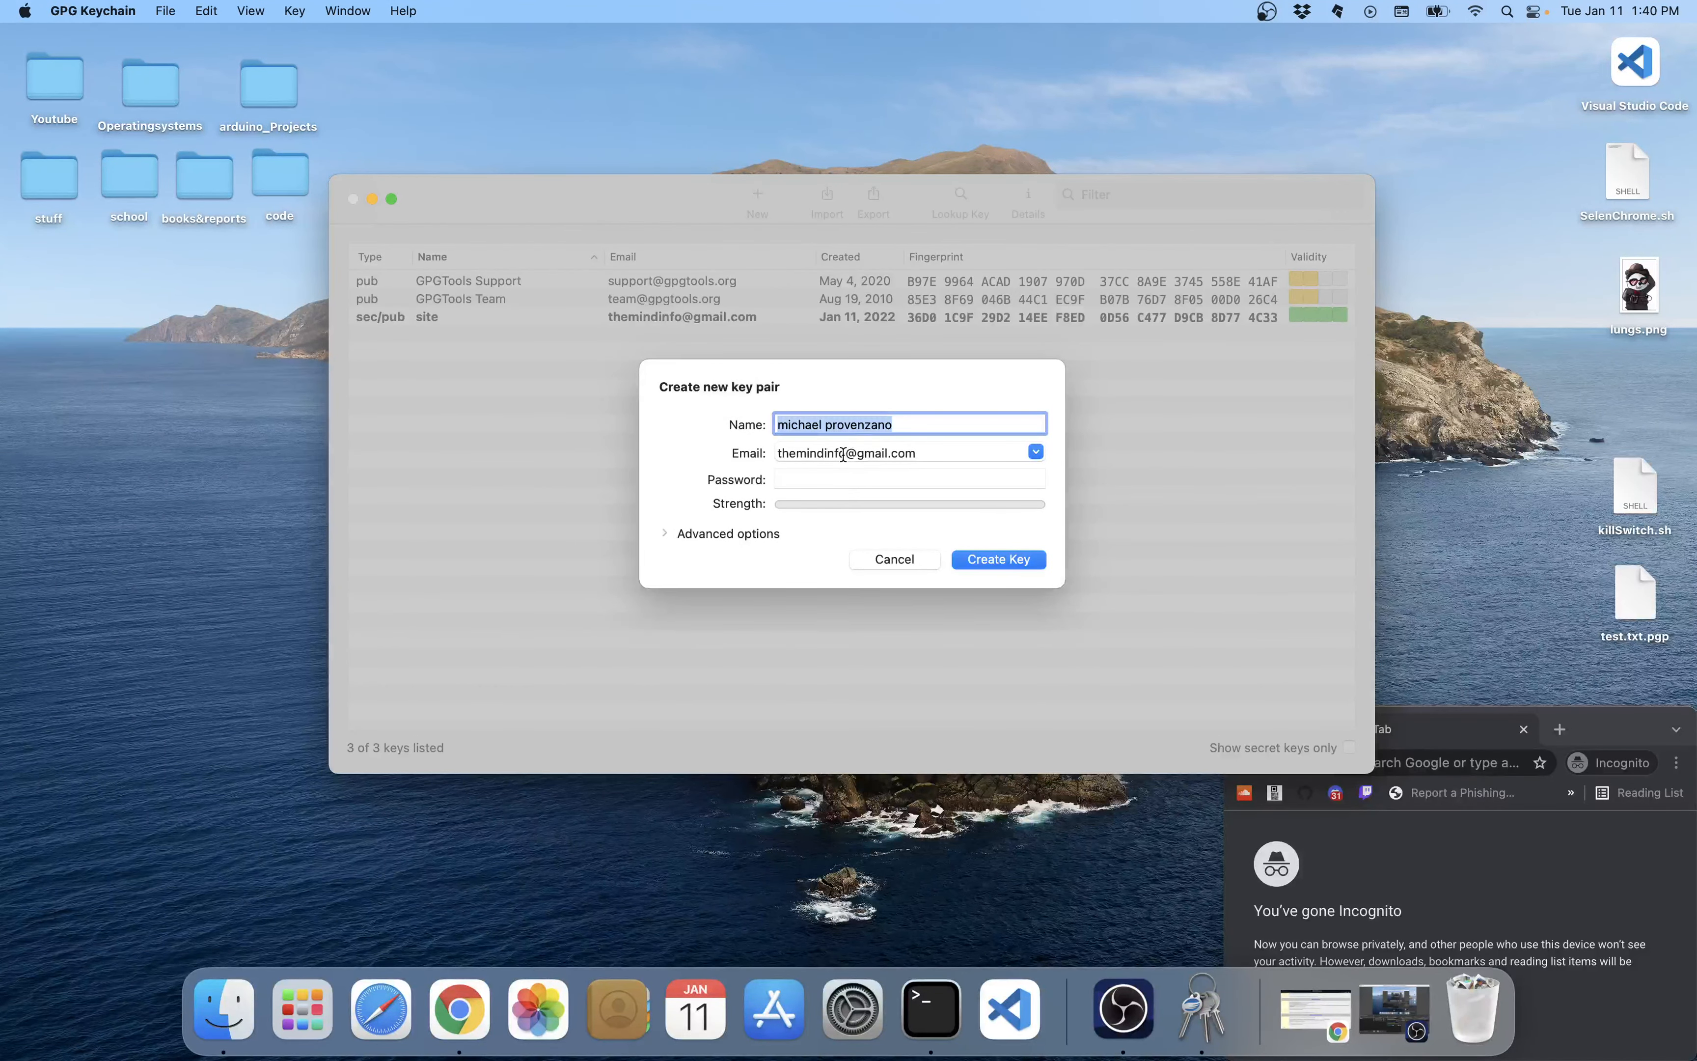
{"action": "left_click", "coordinate": [910, 453]}
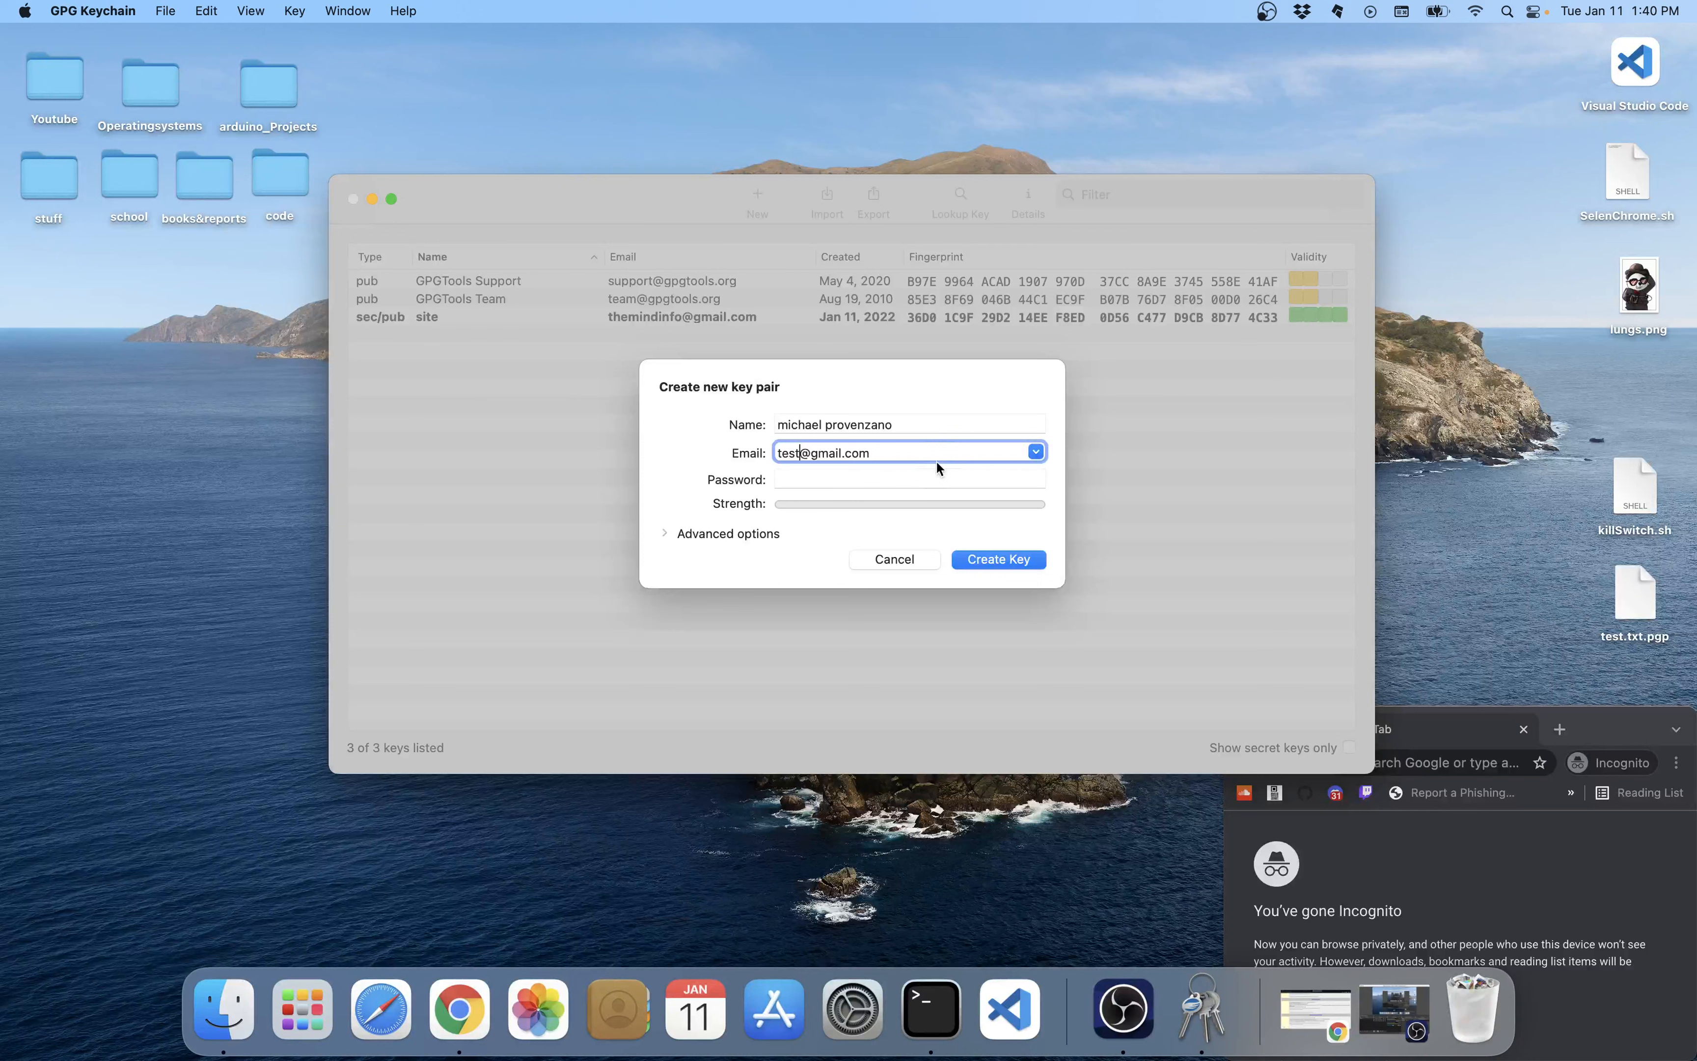
{"action": "left_click", "coordinate": [909, 479]}
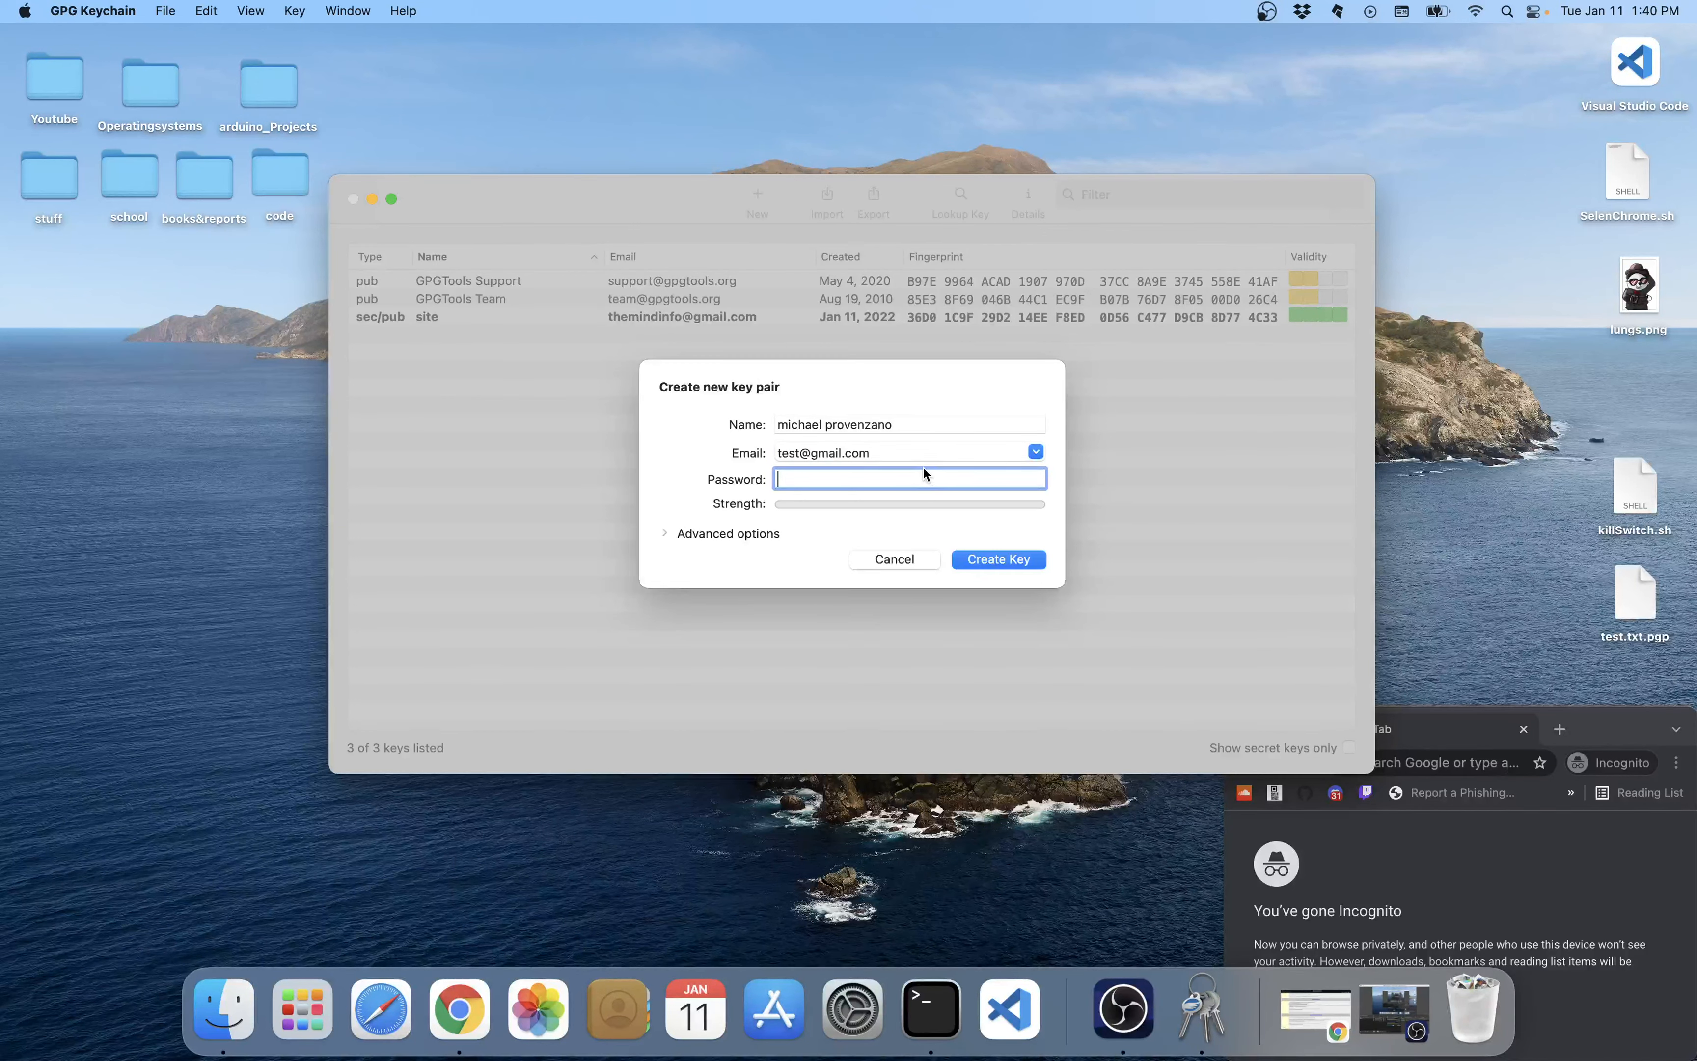
{"action": "mouse_move", "coordinate": [919, 471]}
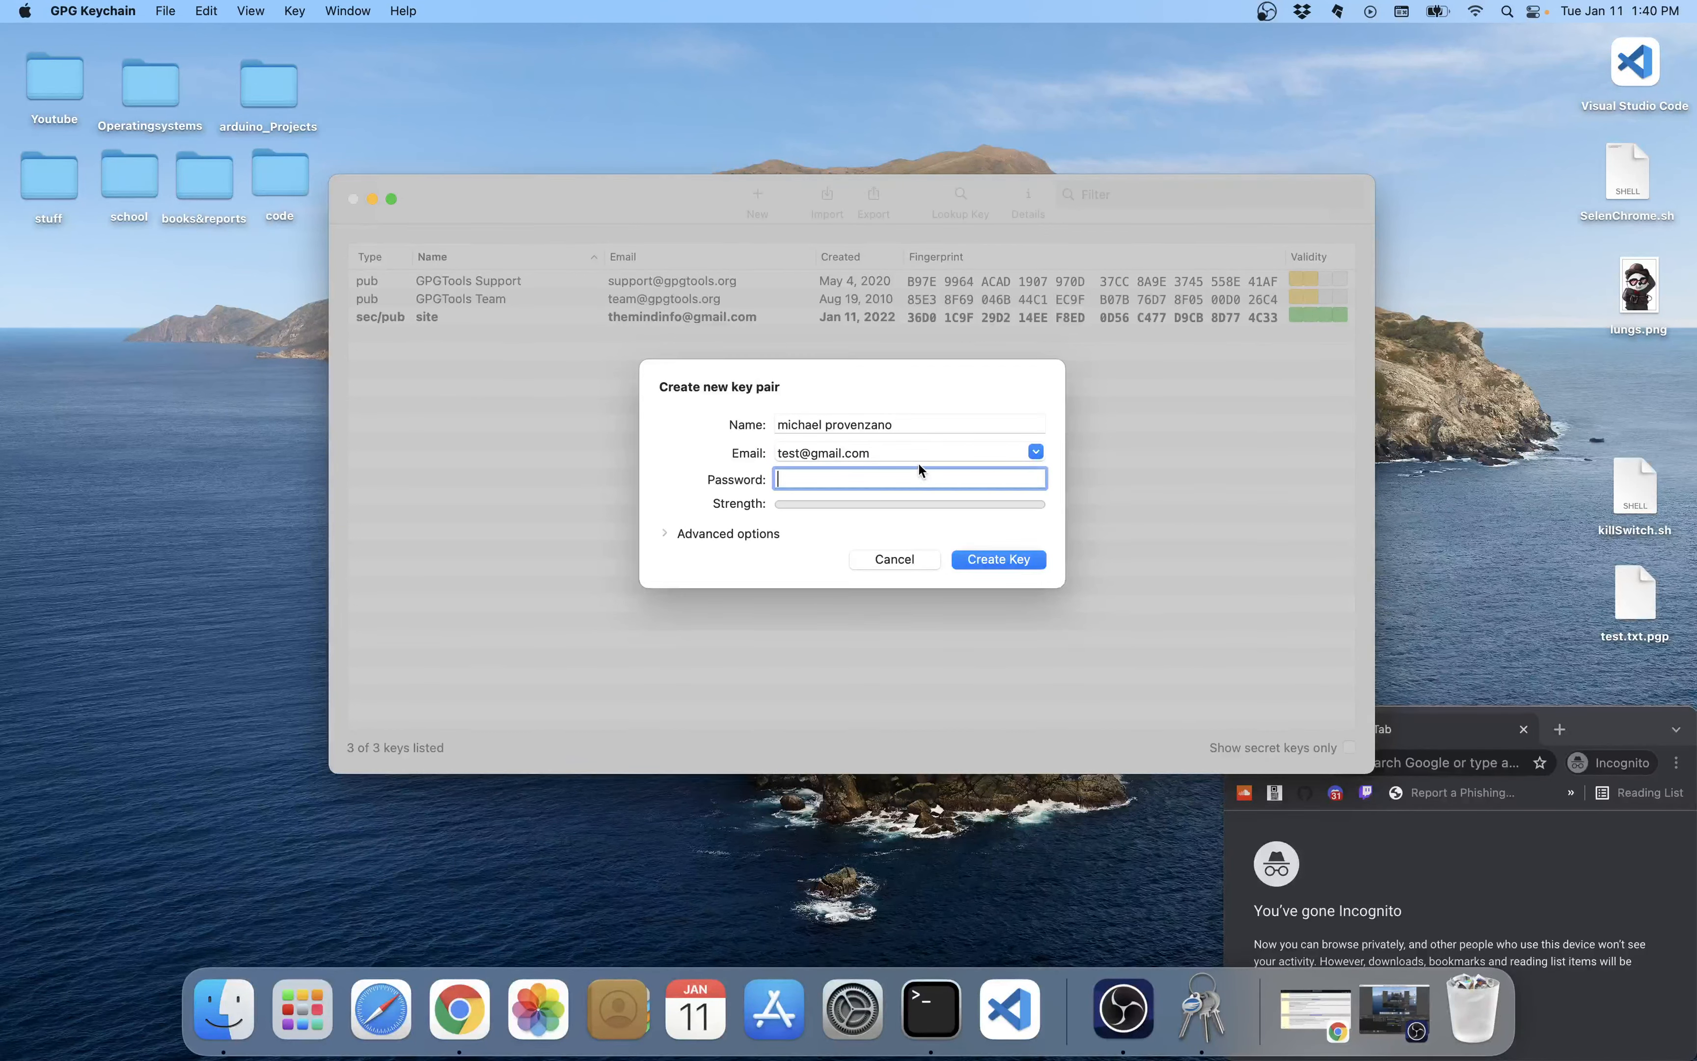
Enter the key password and confirm it identically in both fields
{"action": "type", "text": "••"}
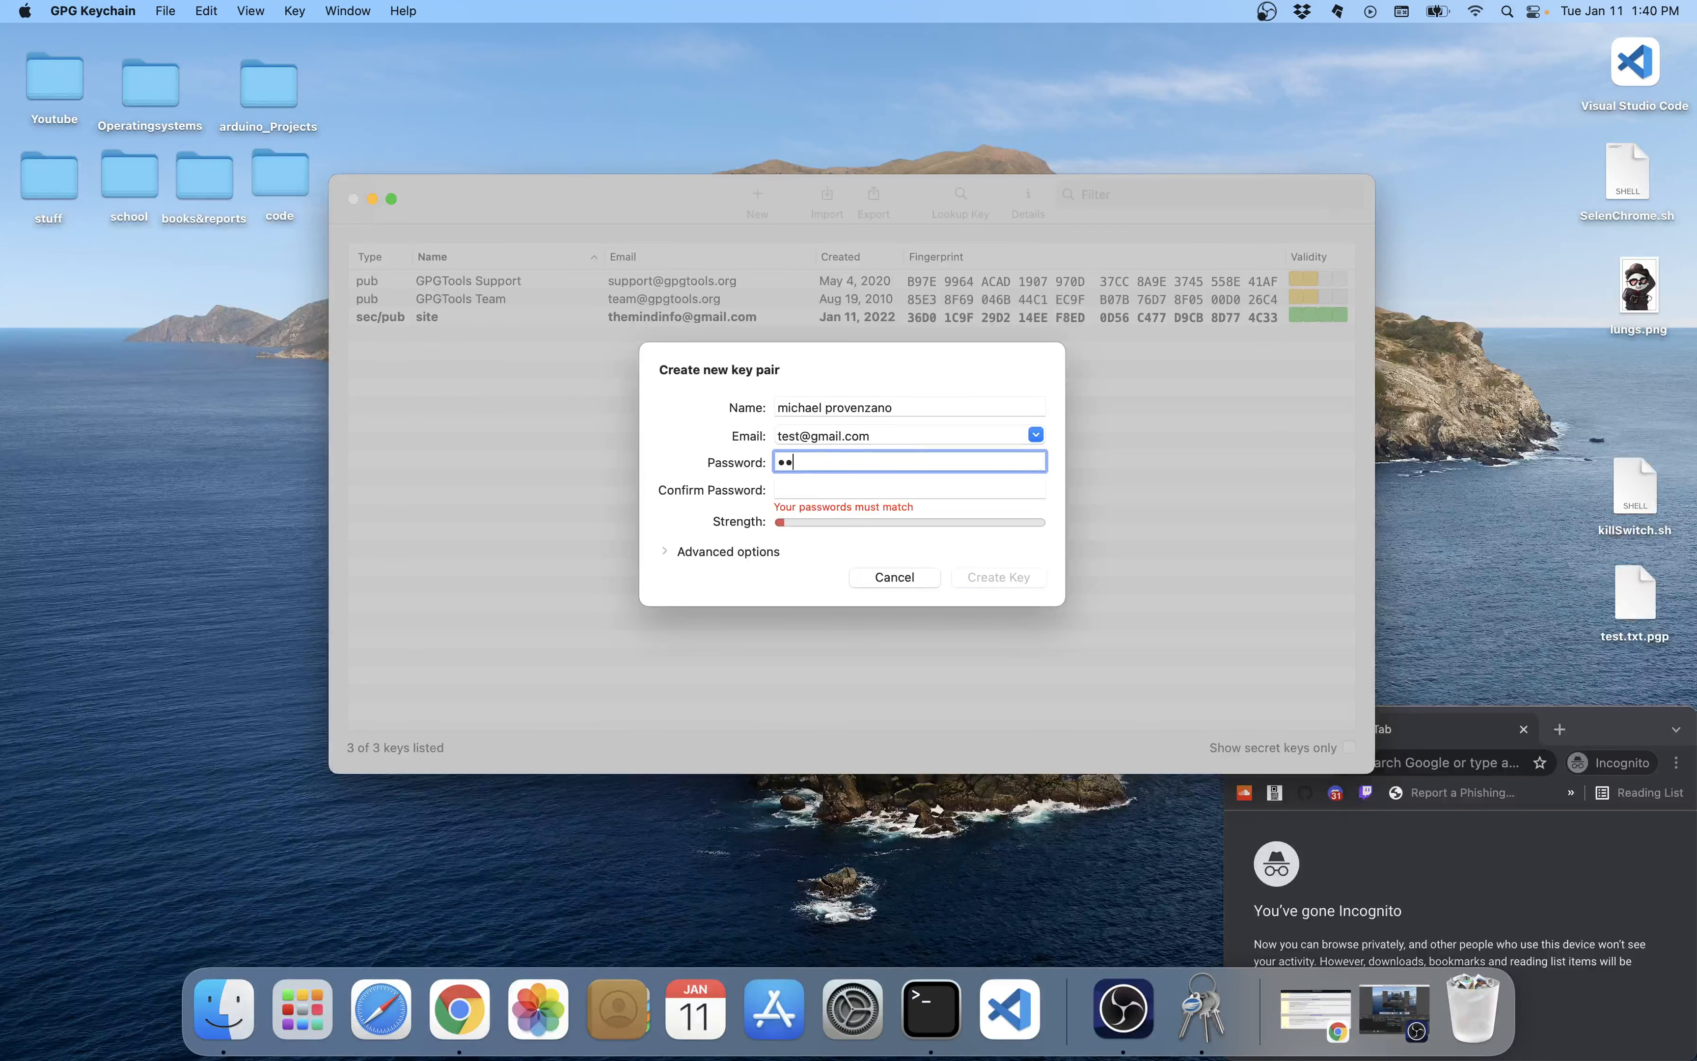
{"action": "type", "text": "password"}
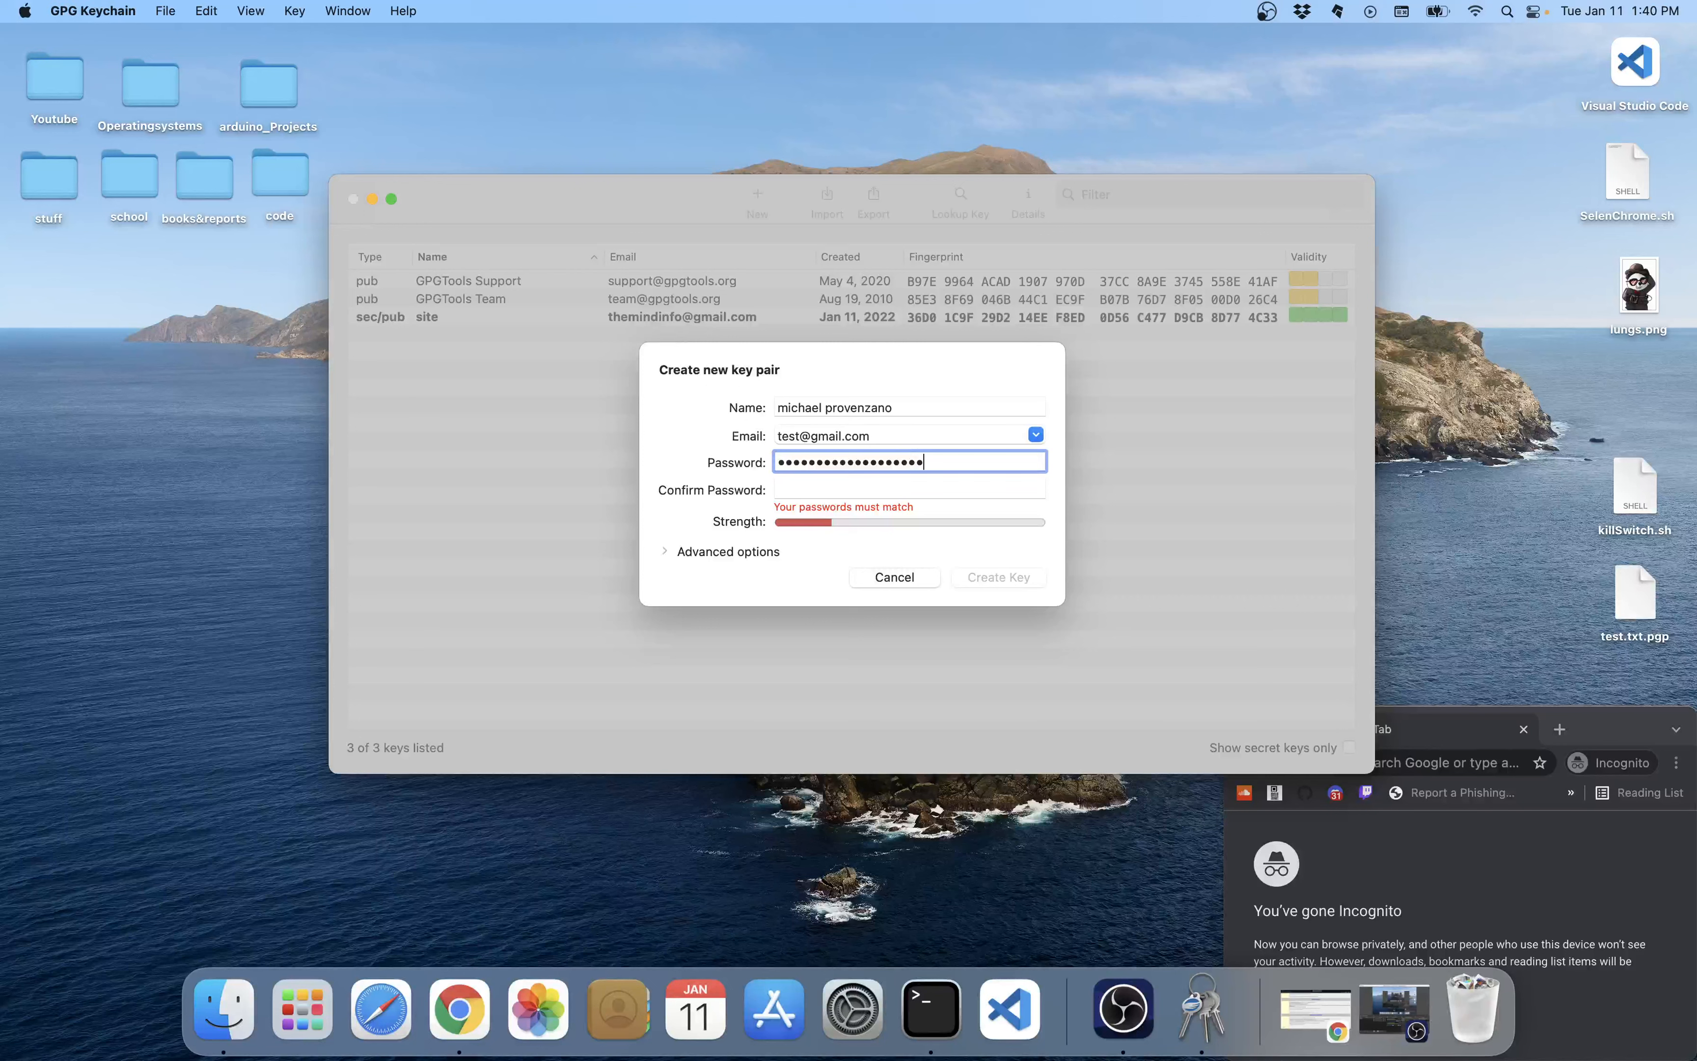
{"action": "type", "text": "•"}
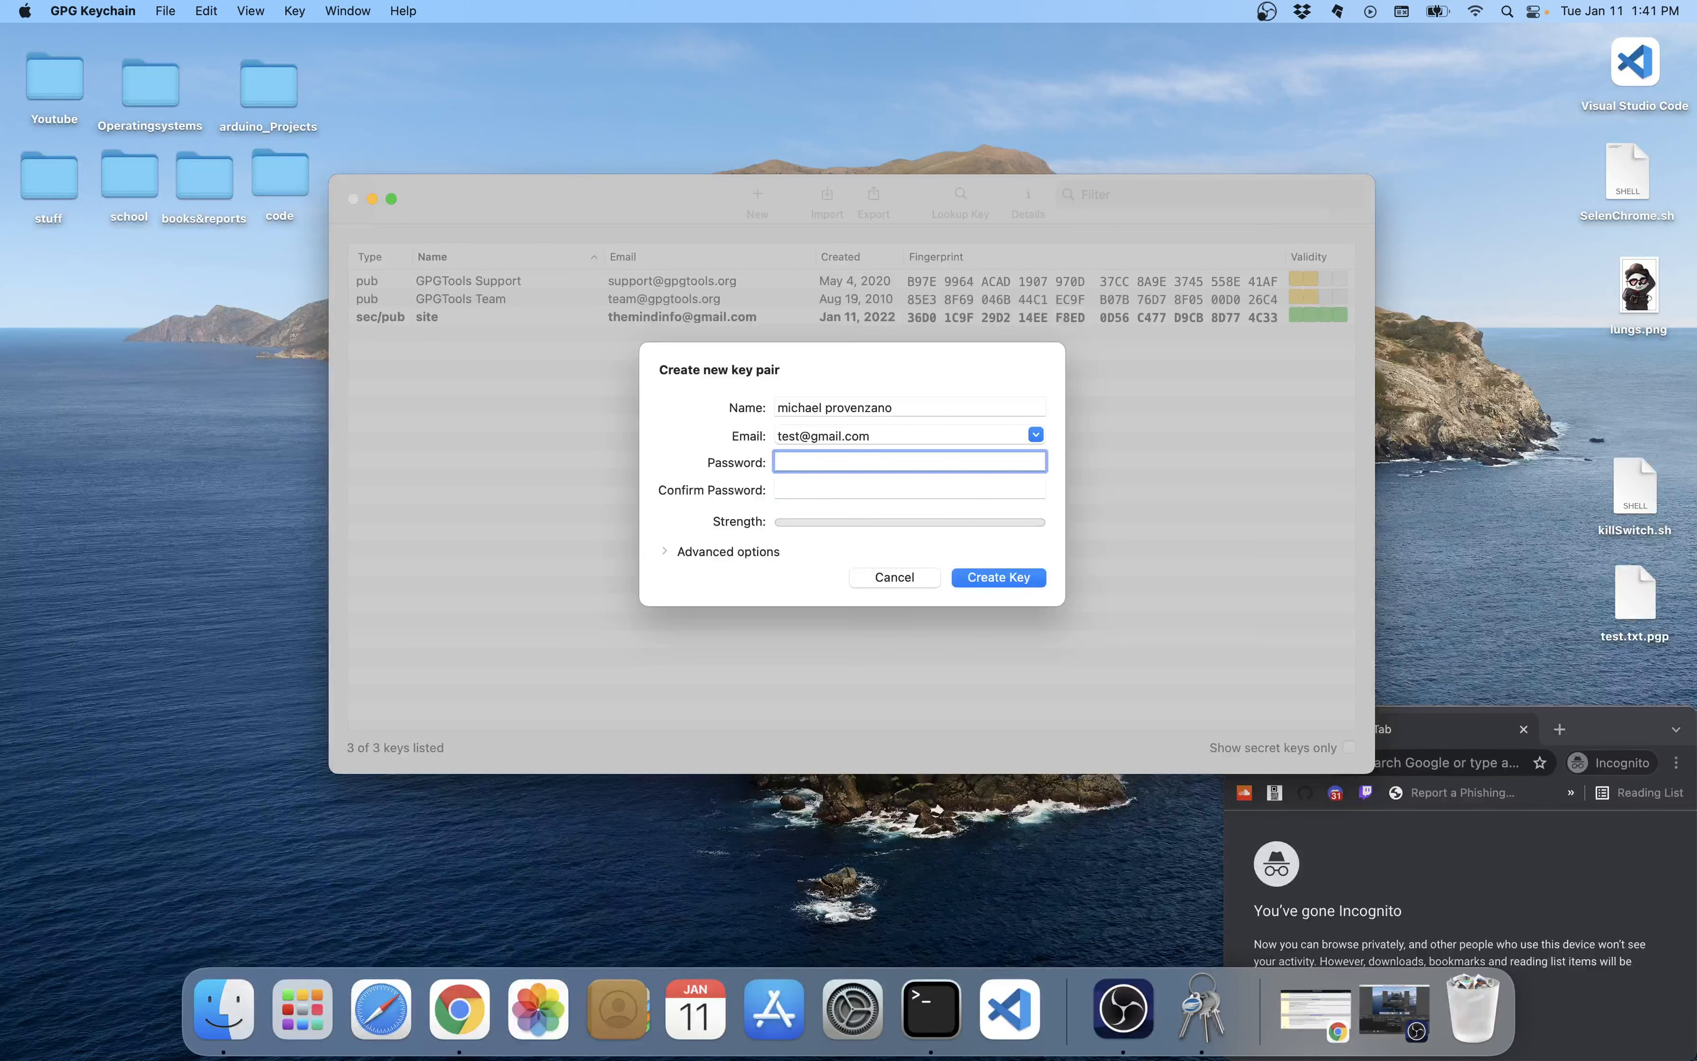
{"action": "type", "text": "••"}
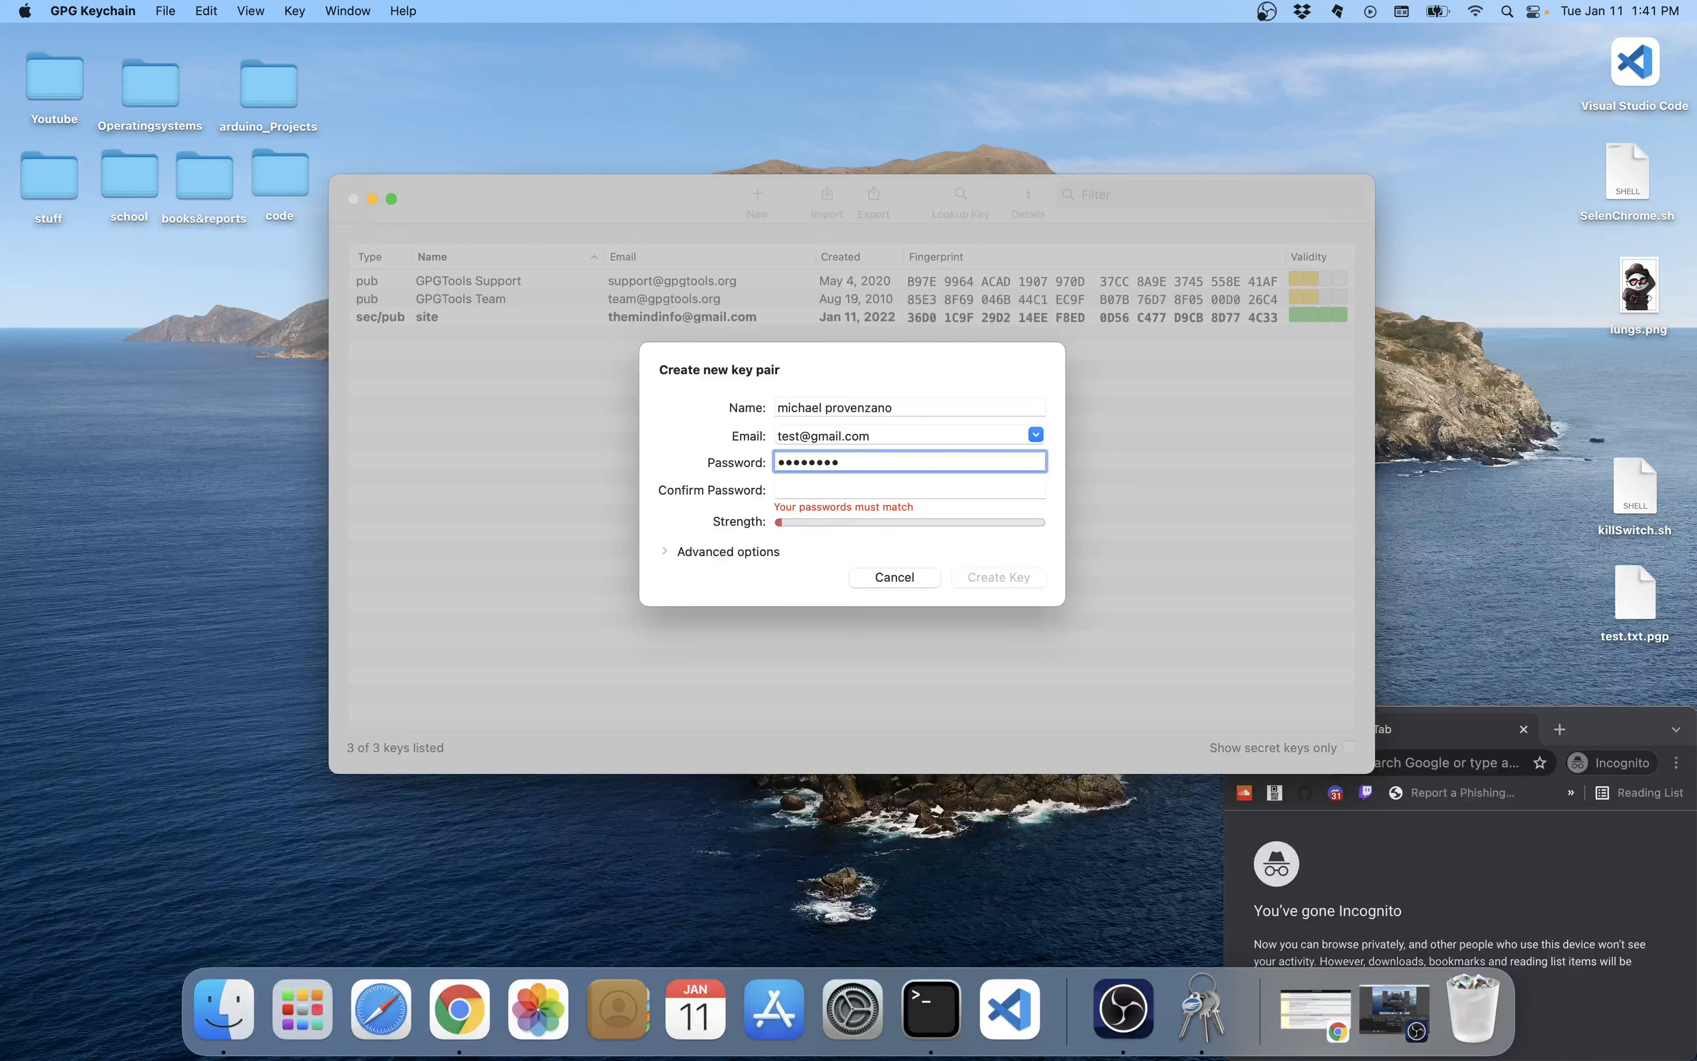
{"action": "type", "text": "•"}
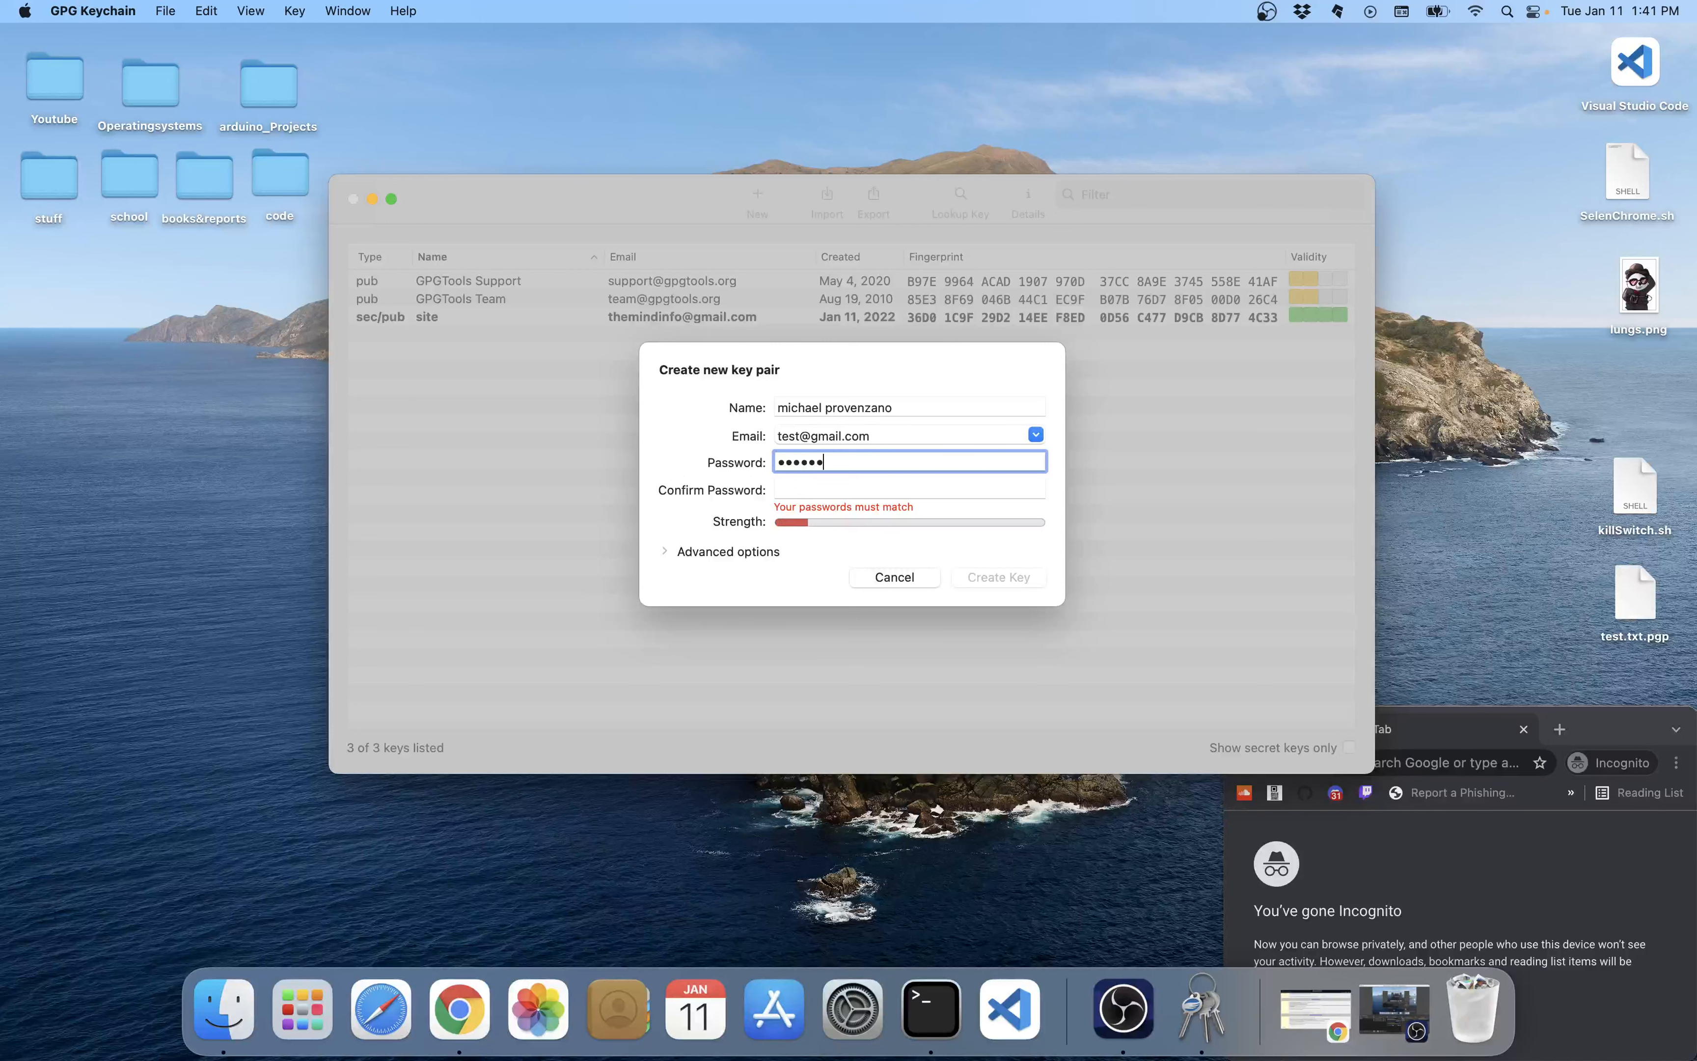
{"action": "type", "text": "•"}
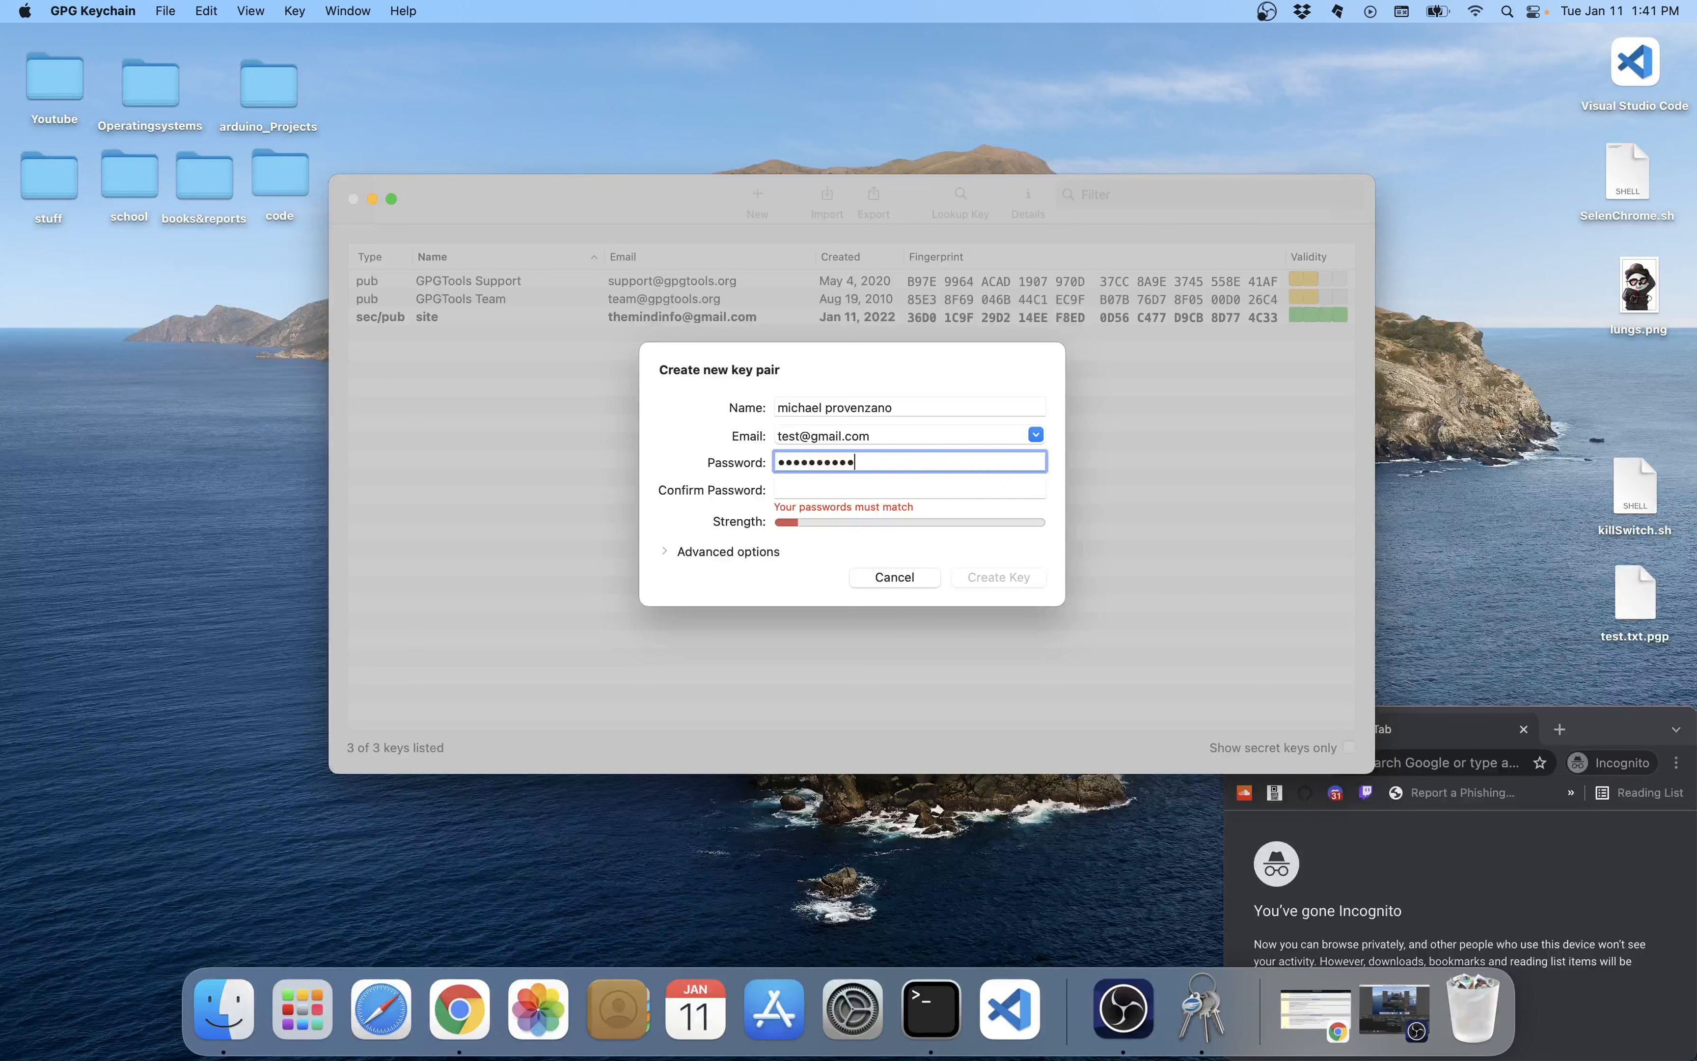
{"action": "left_click", "coordinate": [910, 489]}
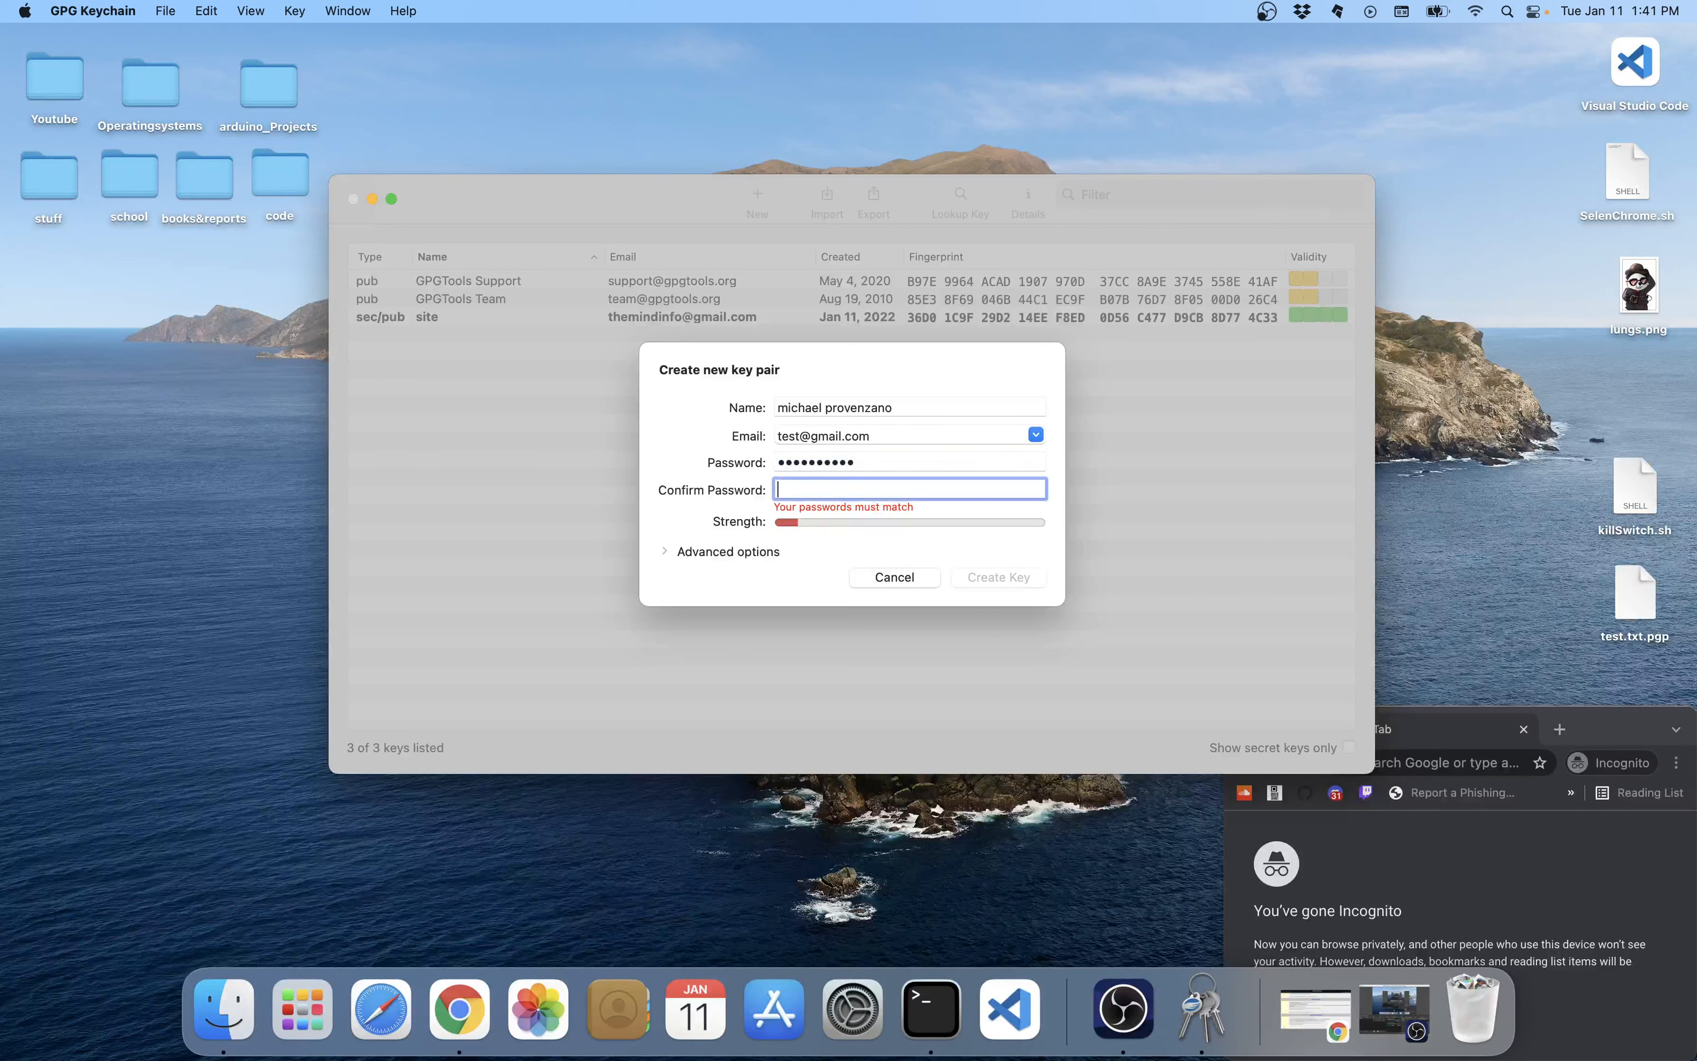
{"action": "type", "text": "•••••"}
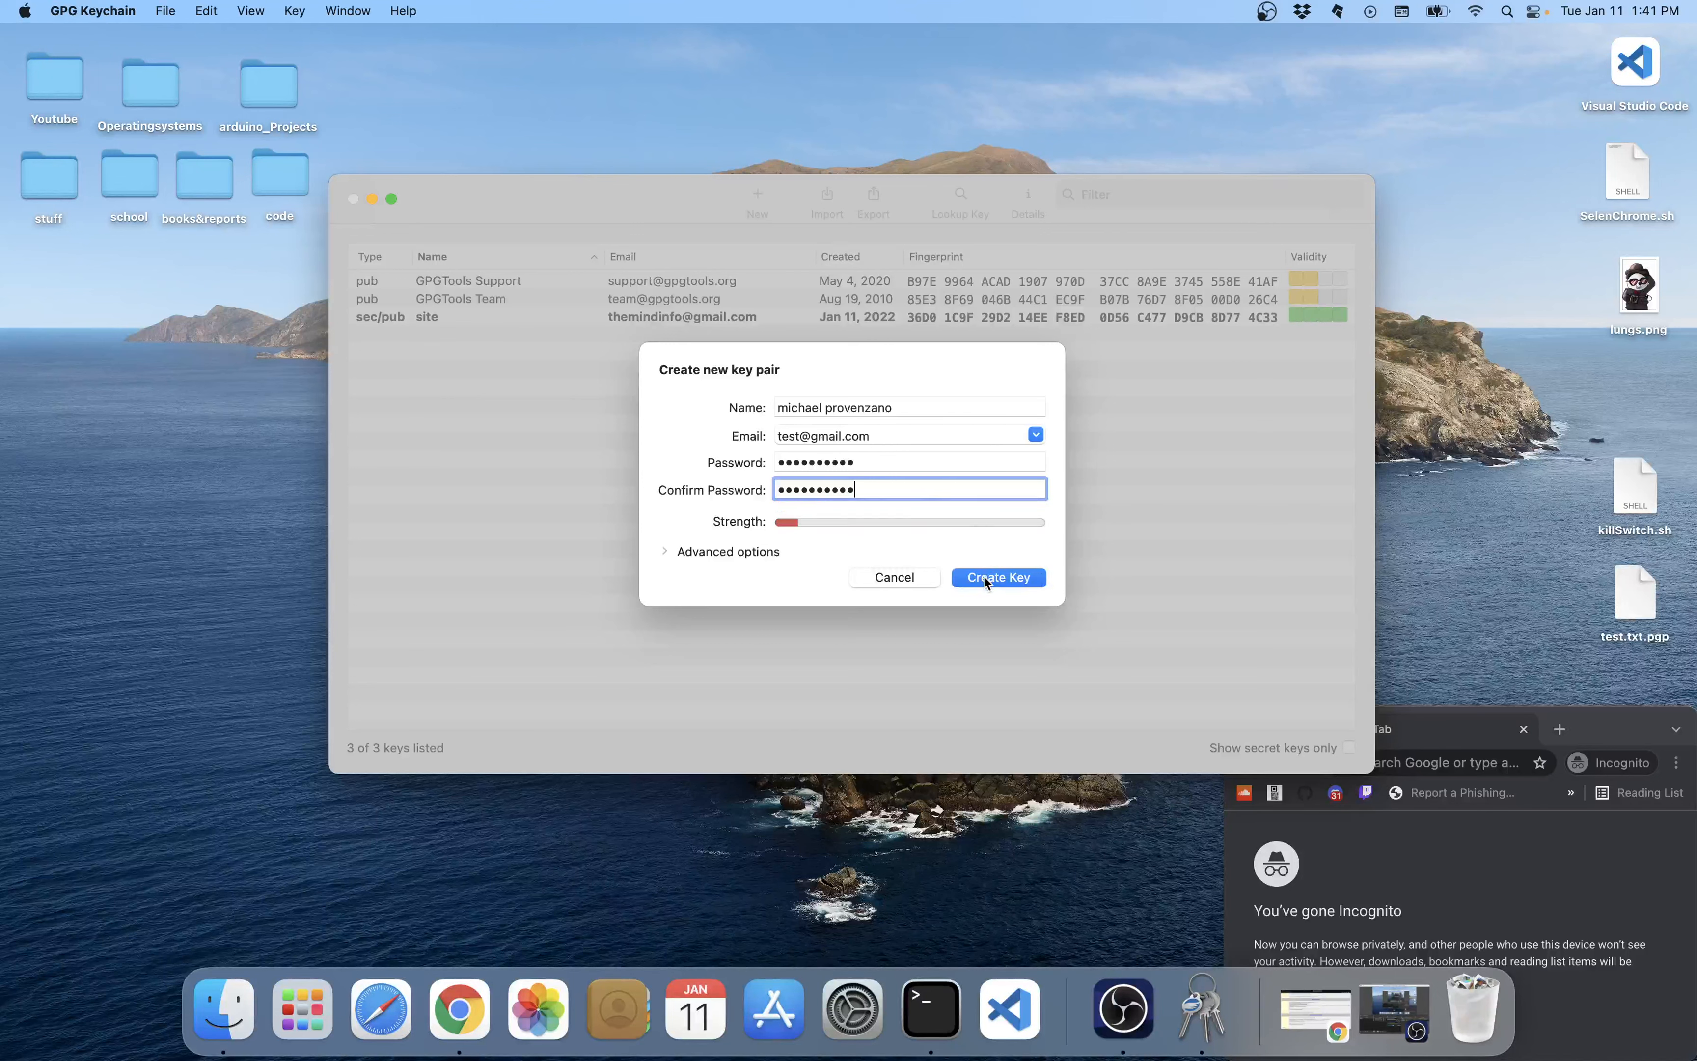
Create the key pair, accepting the simple-password warning, so a fourth key appears
{"action": "left_click", "coordinate": [999, 578]}
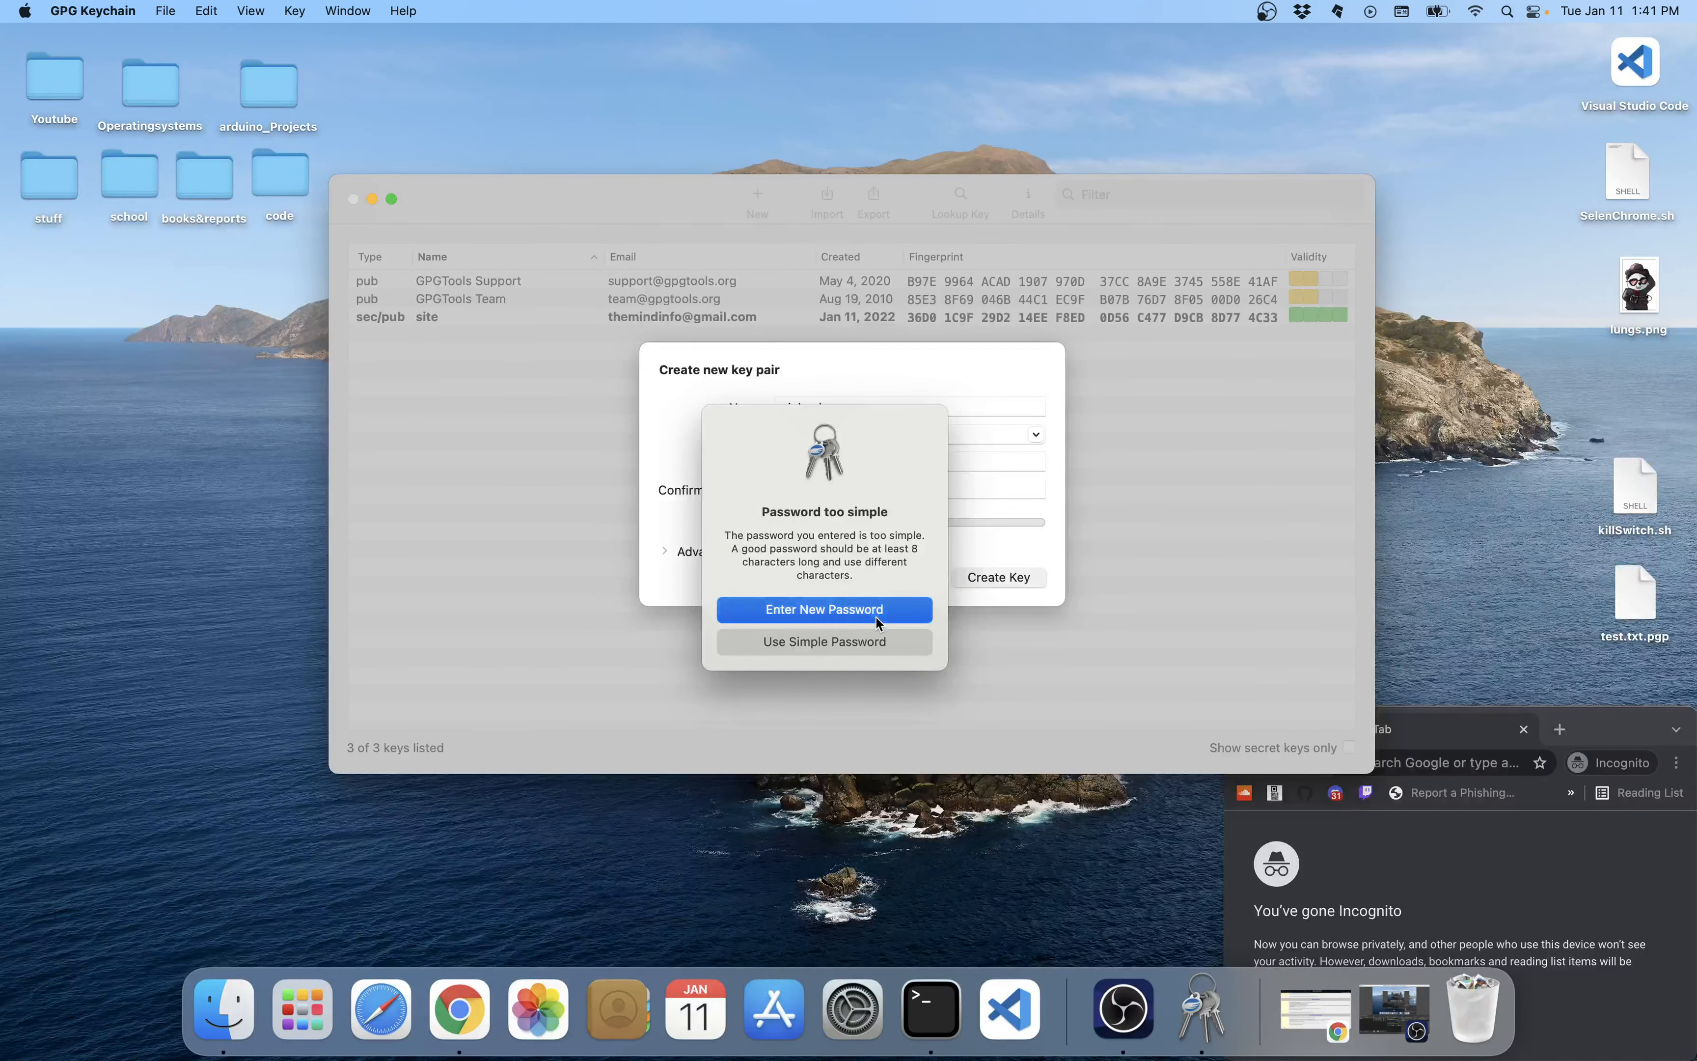
{"action": "left_click", "coordinate": [825, 642]}
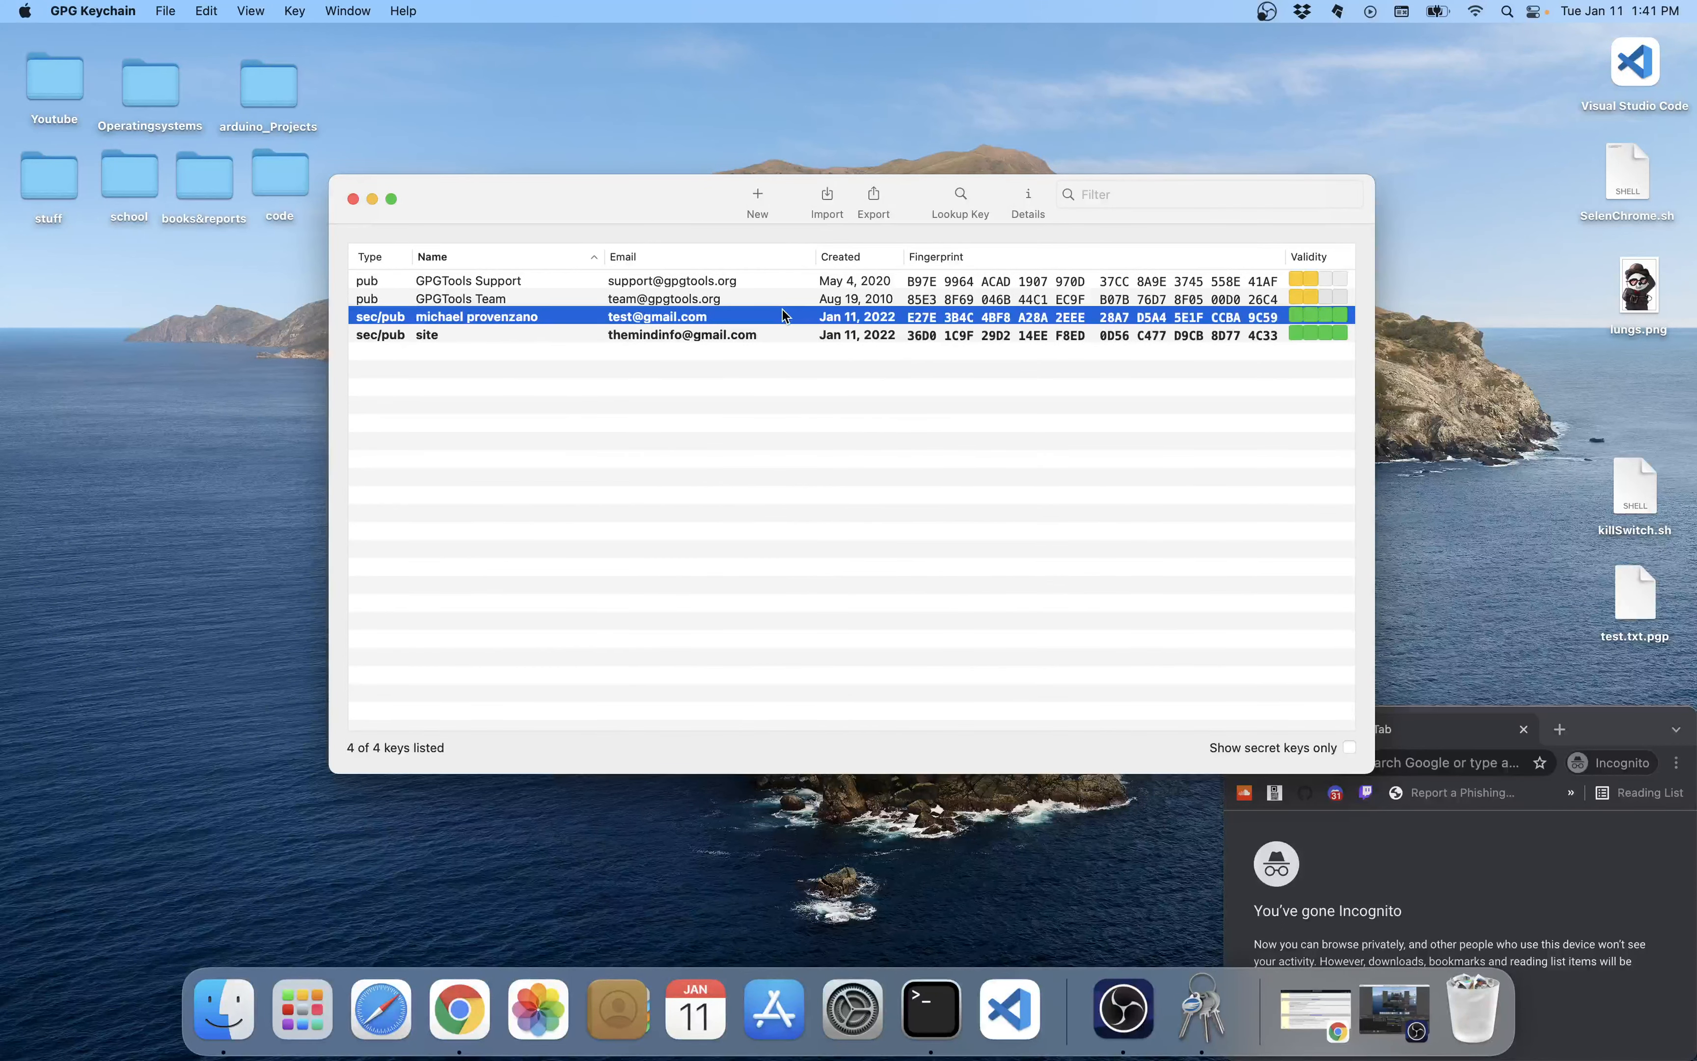
{"action": "mouse_move", "coordinate": [578, 331]}
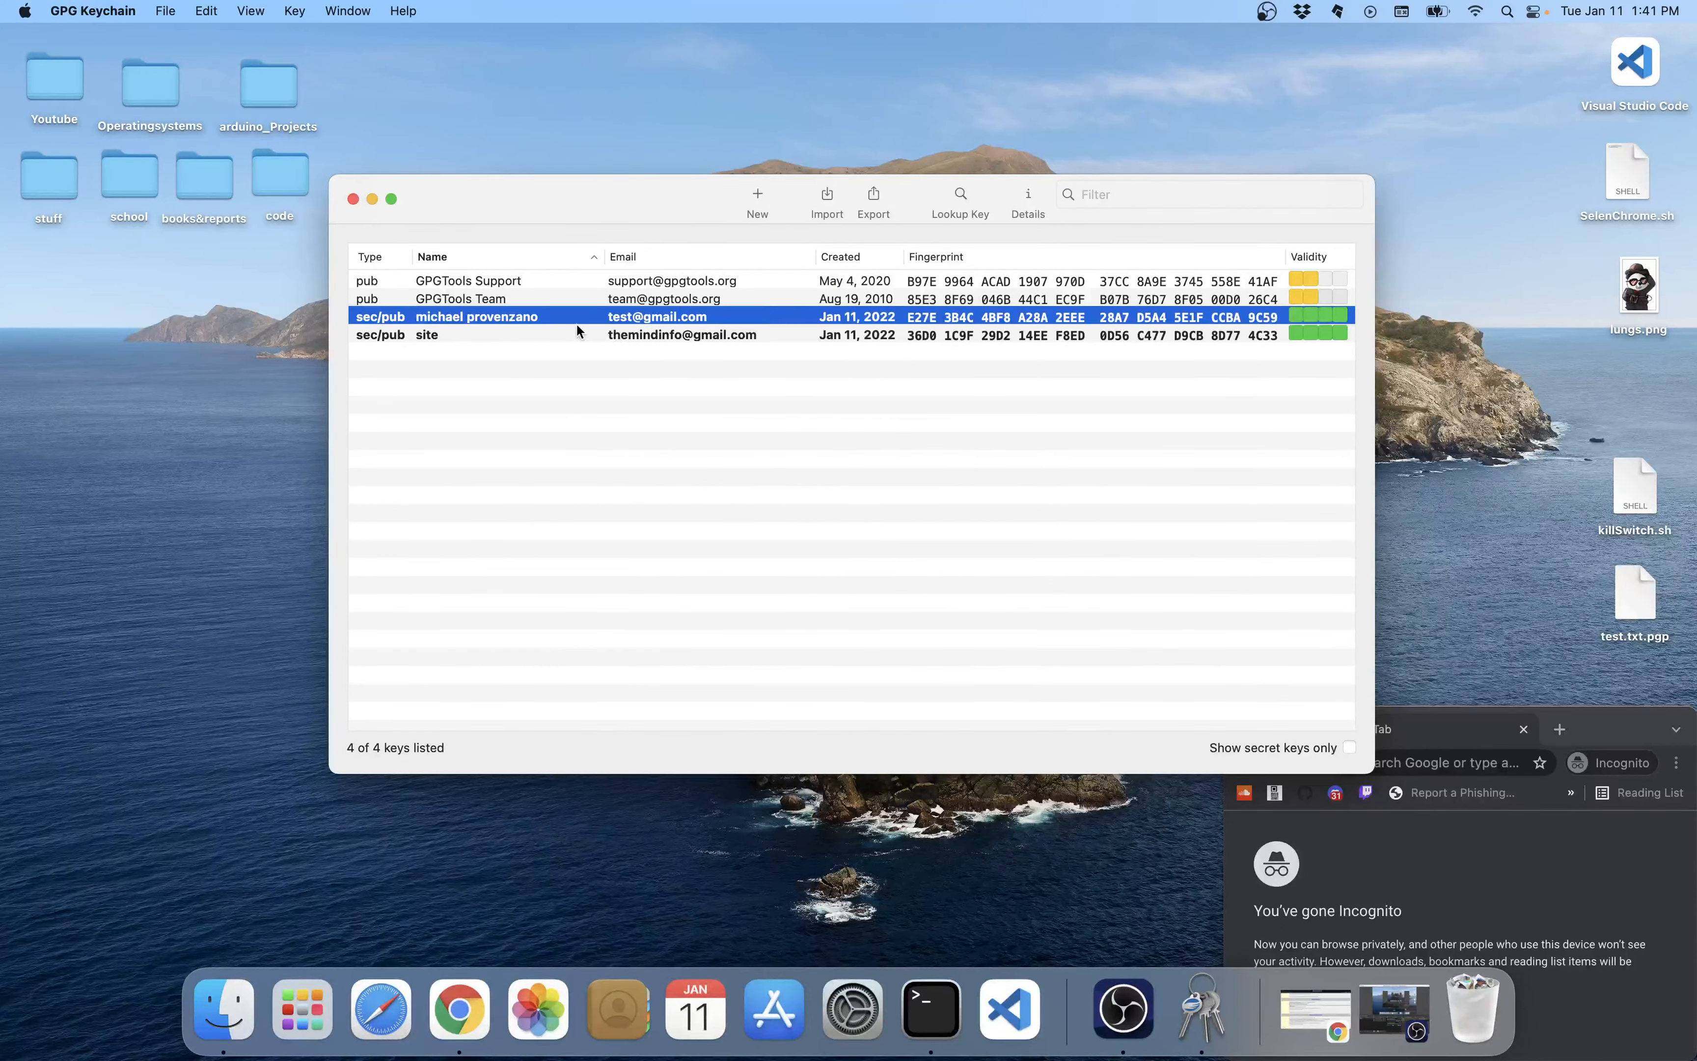
{"action": "mouse_move", "coordinate": [592, 322]}
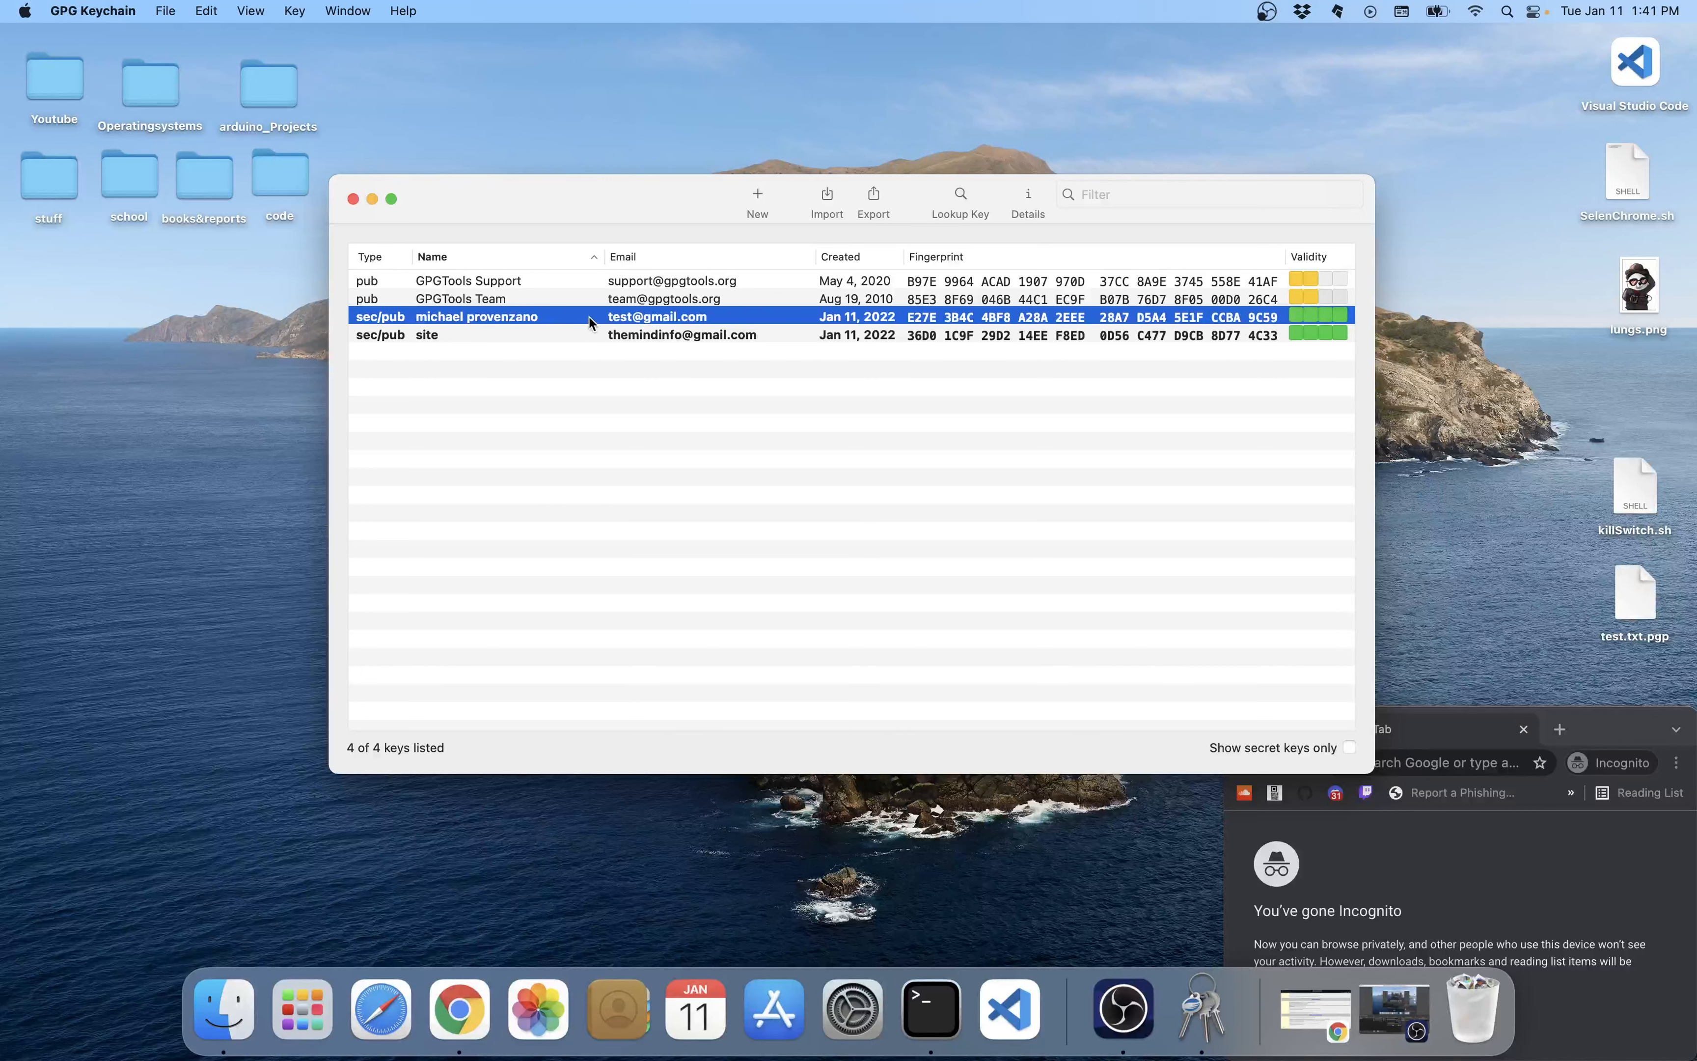
{"action": "mouse_move", "coordinate": [1002, 563]}
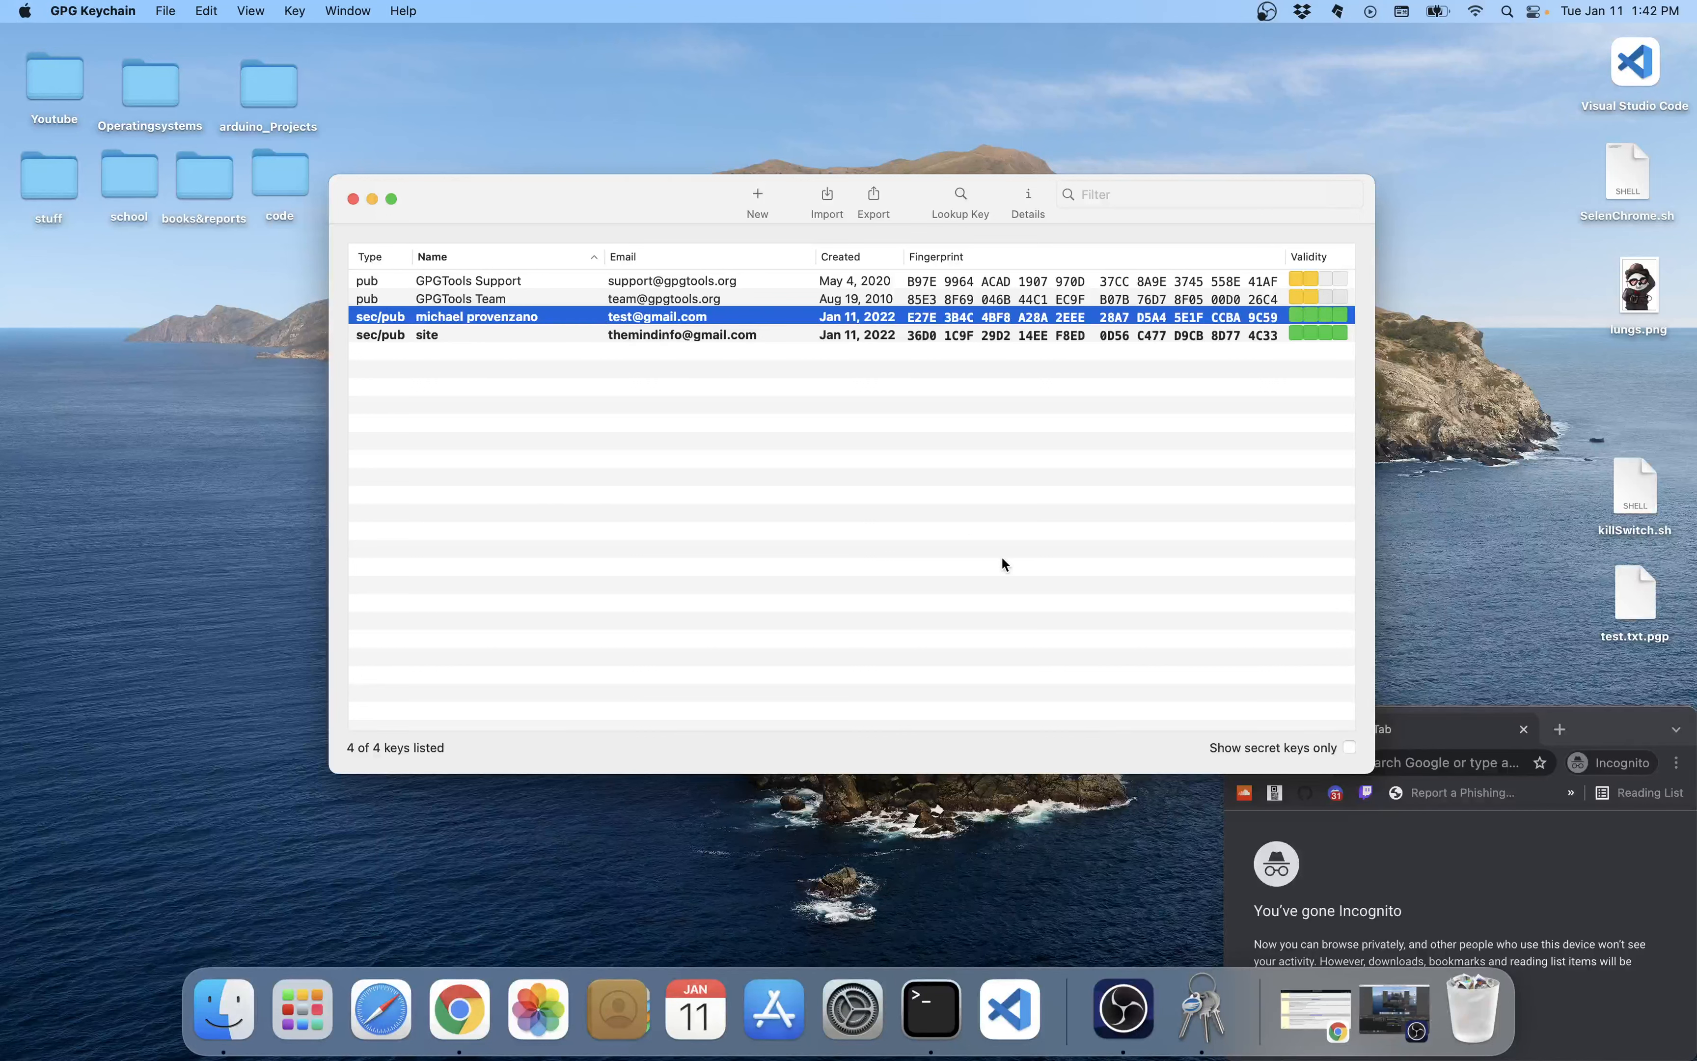
{"action": "mouse_move", "coordinate": [1386, 857]}
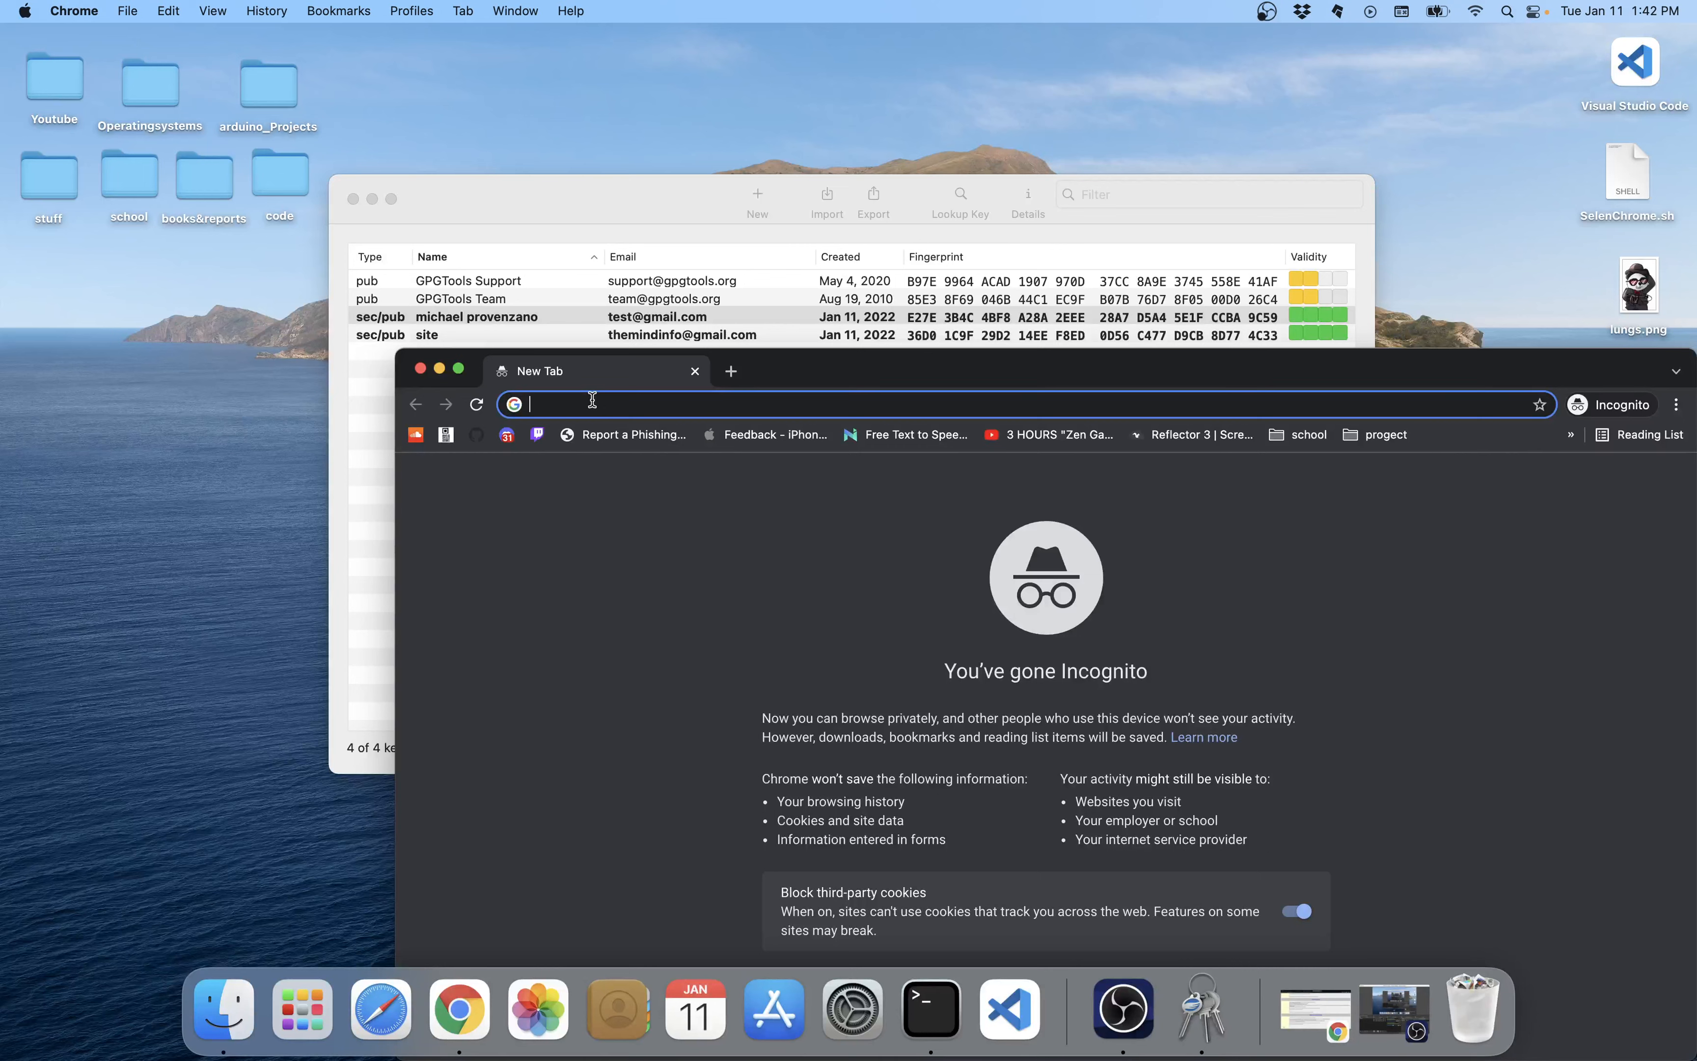
Search 'pgp encryption online' and encrypt the message 'test' with the public key on 8gwifi.org
{"action": "type", "text": "pgp encryption online"}
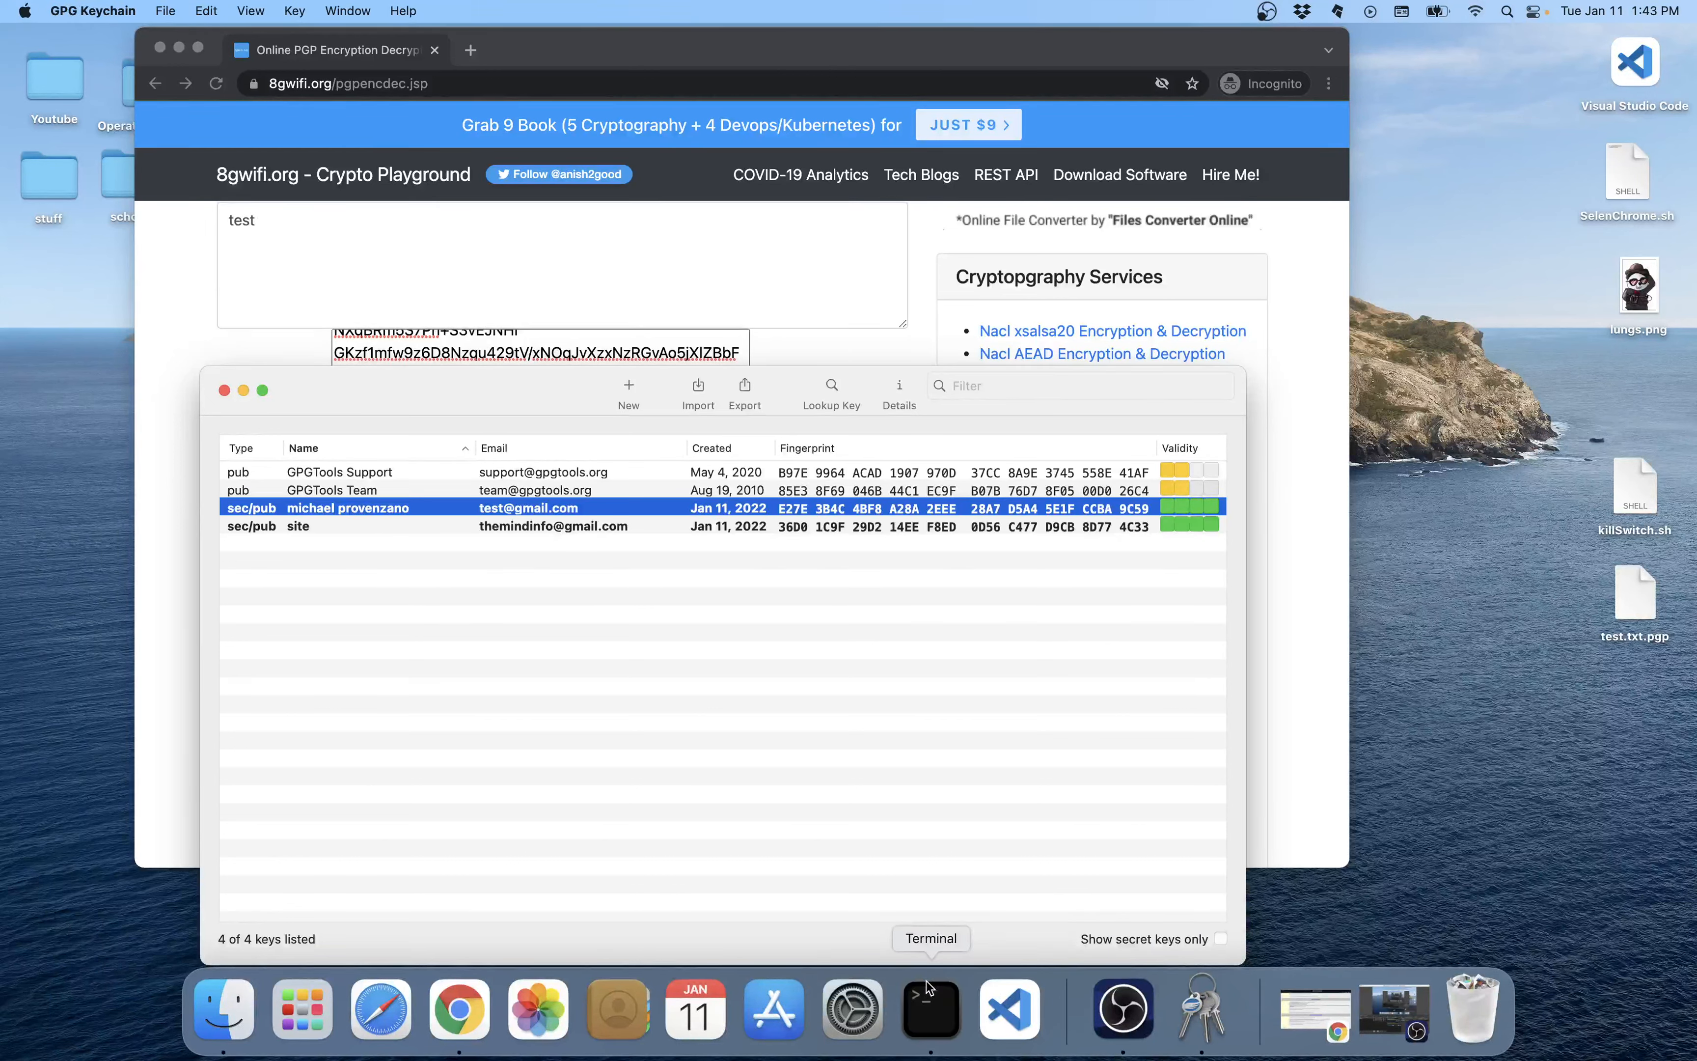
{"action": "right_click", "coordinate": [931, 1011]}
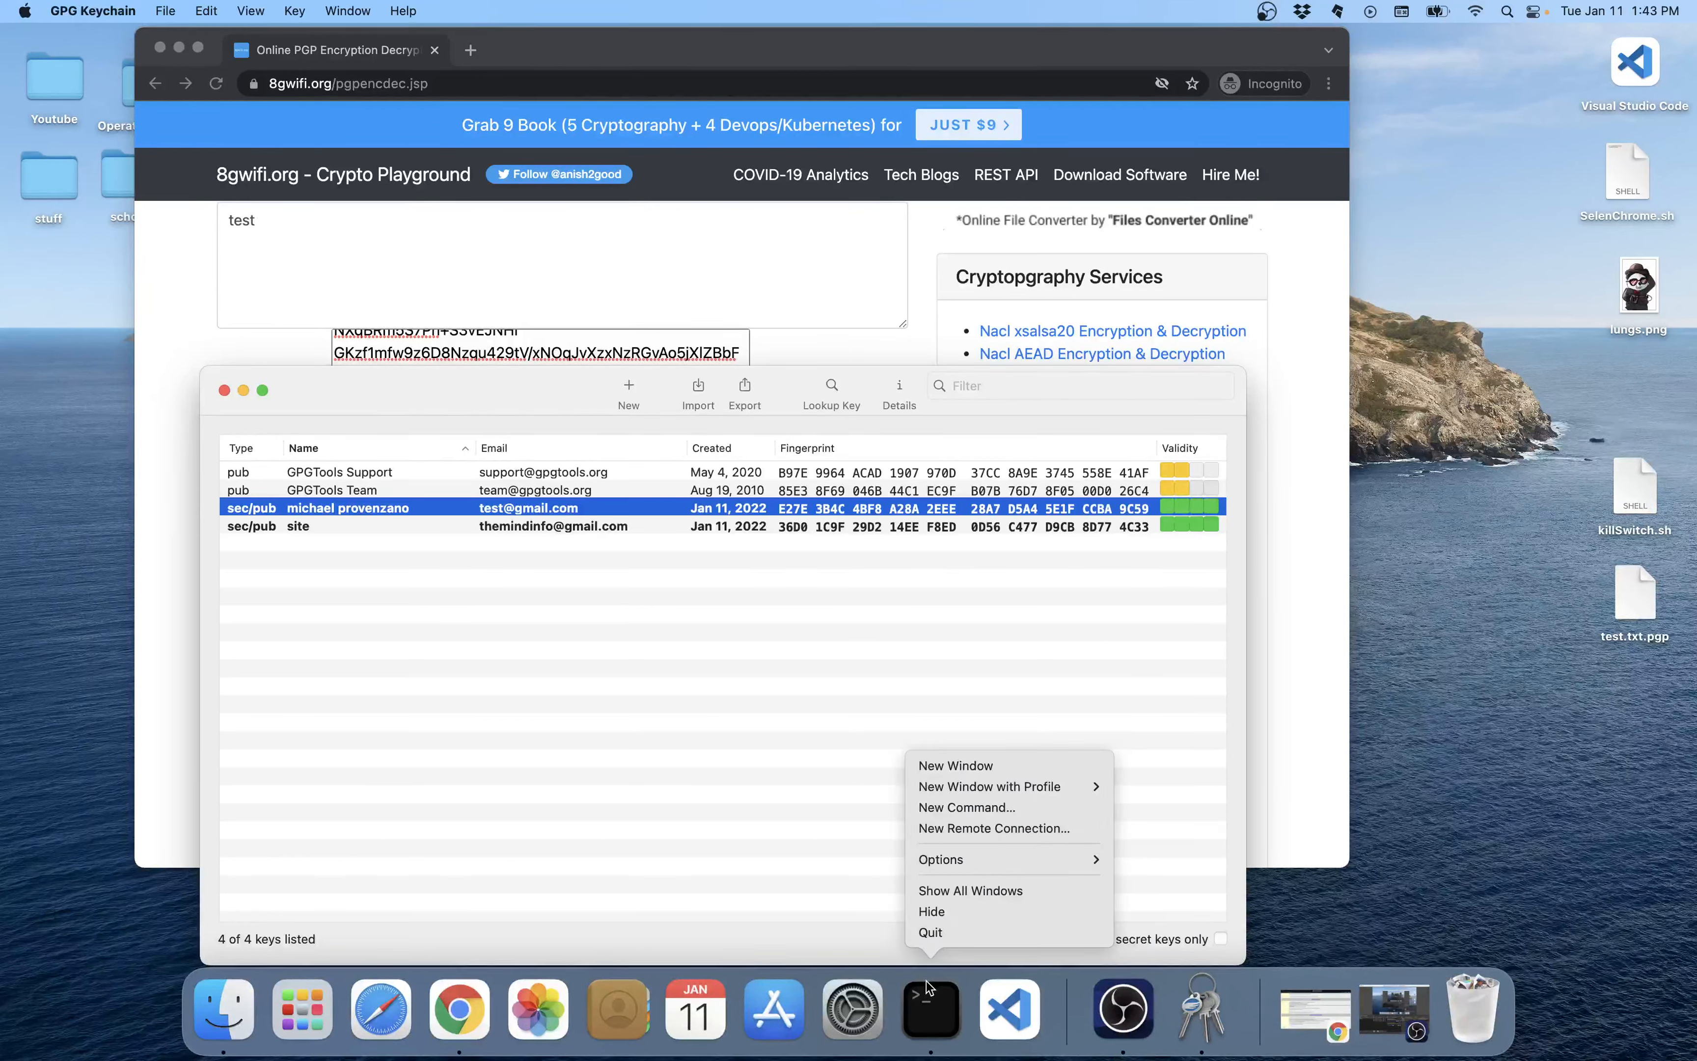